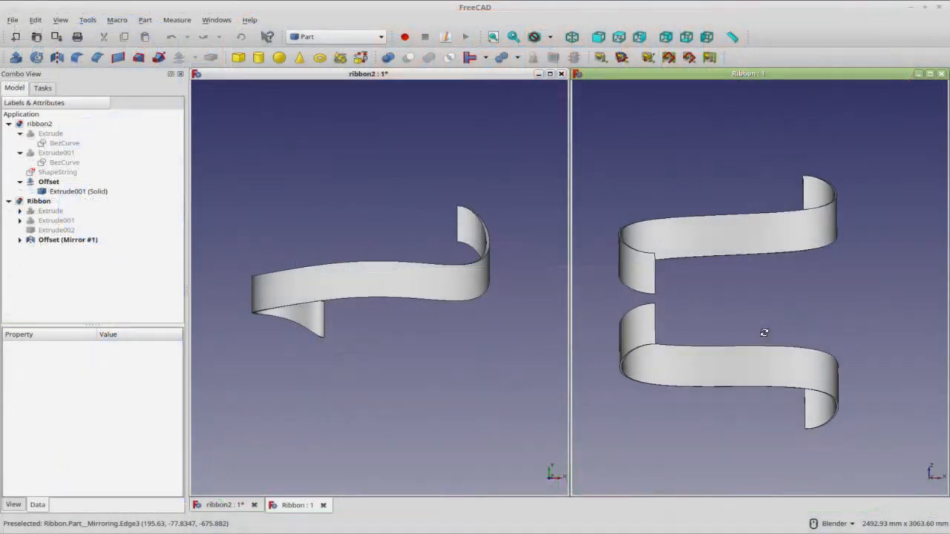
{"action": "mouse_move", "coordinate": [433, 252]}
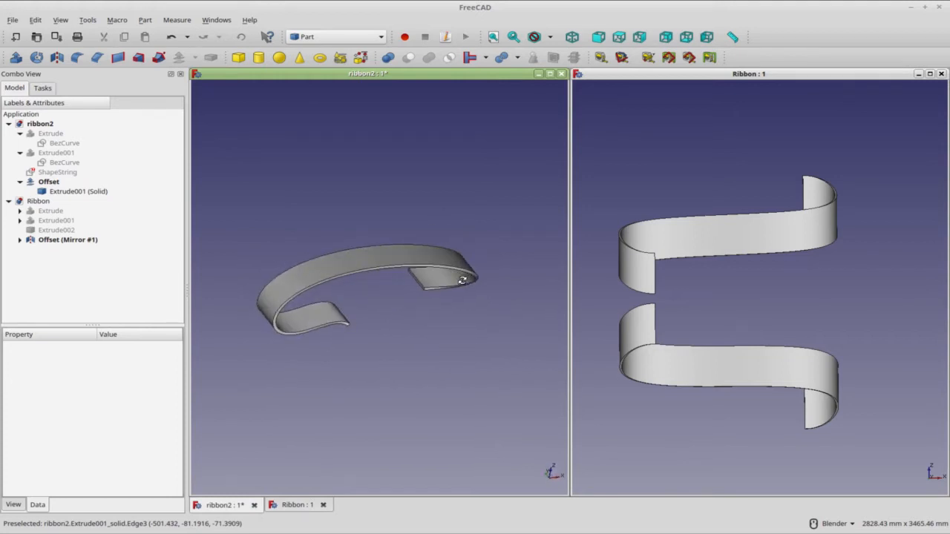
{"action": "mouse_move", "coordinate": [308, 288]}
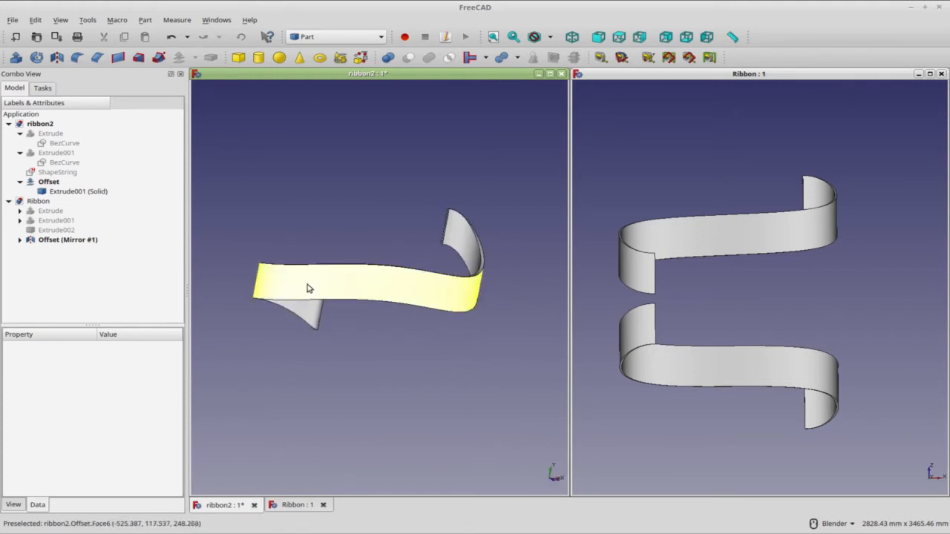
{"action": "mouse_move", "coordinate": [438, 300]}
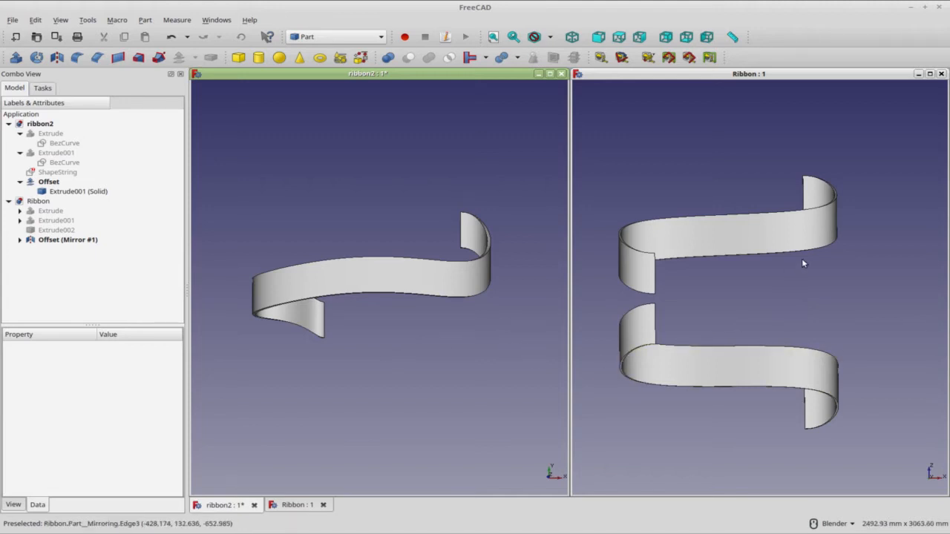
{"action": "mouse_move", "coordinate": [532, 226]}
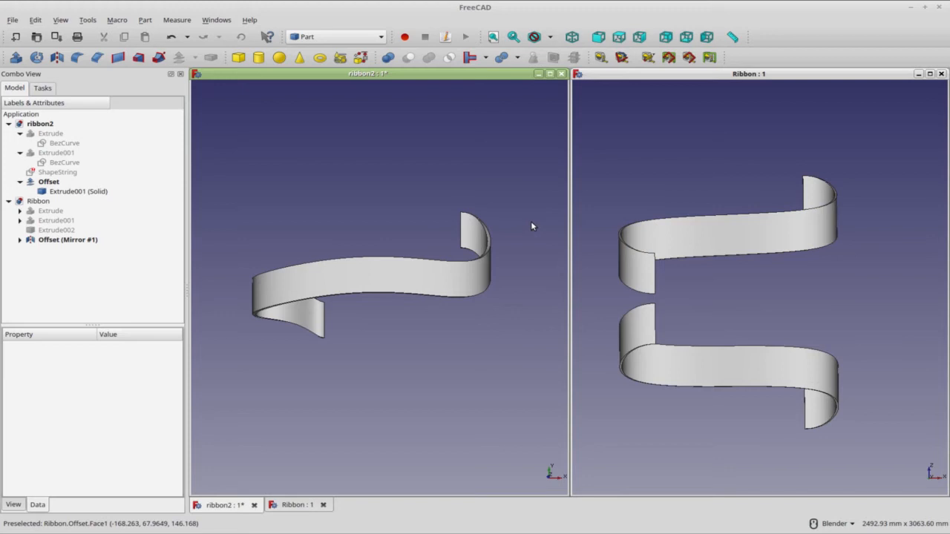
{"action": "mouse_move", "coordinate": [388, 191]}
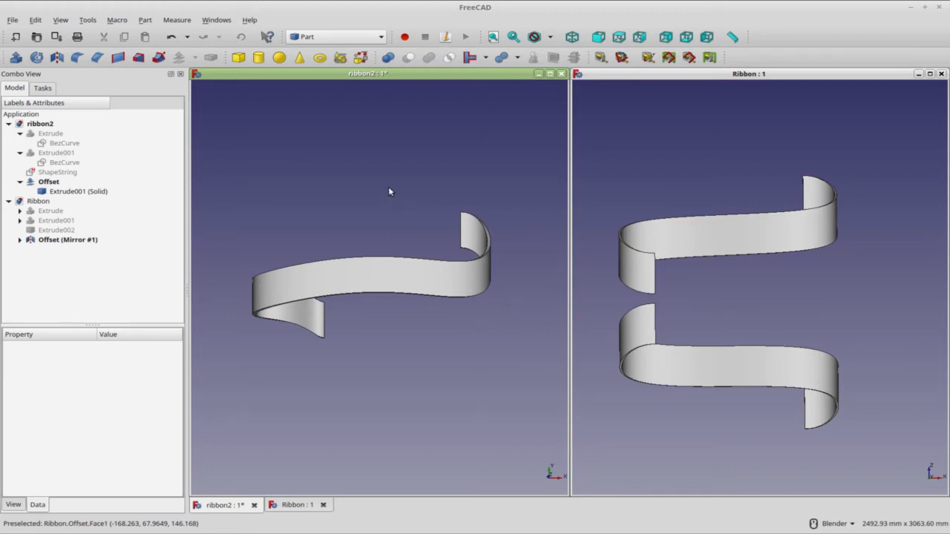
{"action": "mouse_move", "coordinate": [401, 196]}
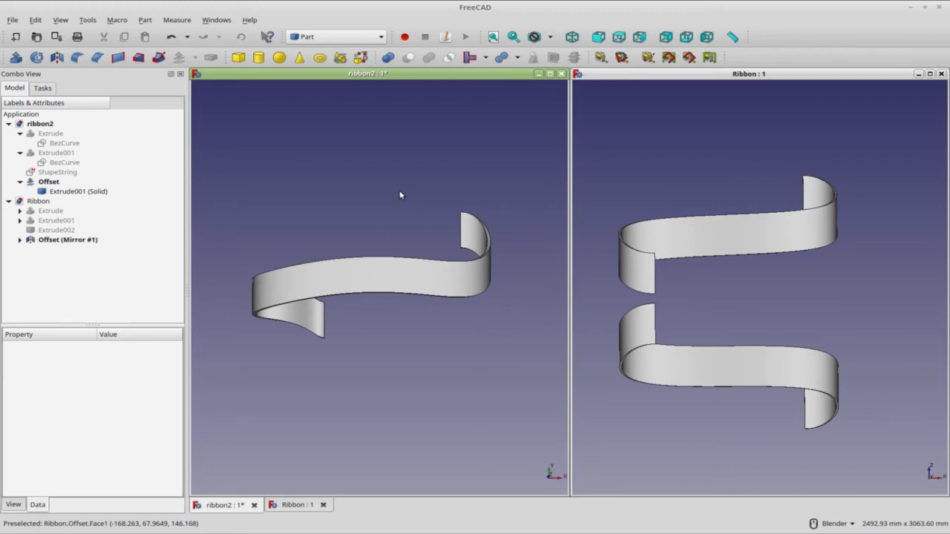
{"action": "mouse_move", "coordinate": [452, 312]}
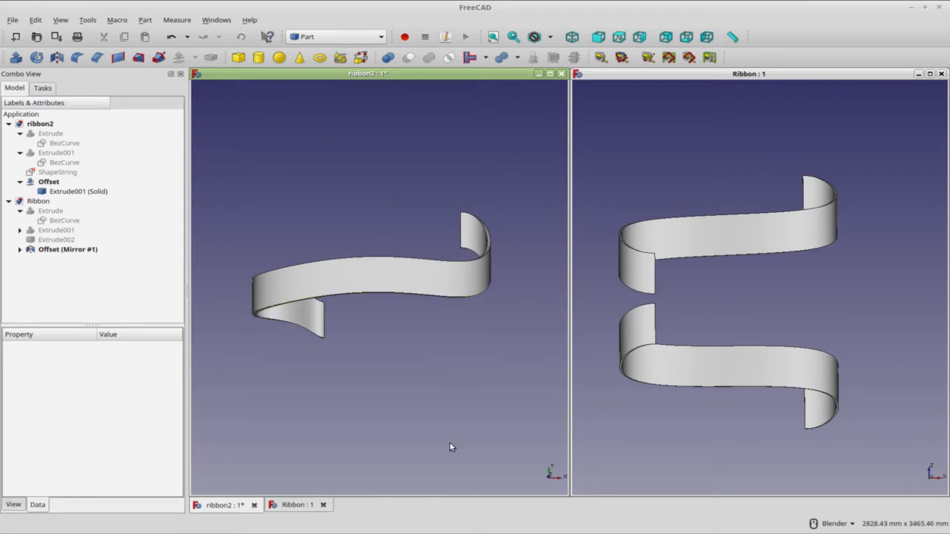
- Check the installed FreeCAD version in Help > About and dismiss the dialog
{"action": "left_click", "coordinate": [249, 21]}
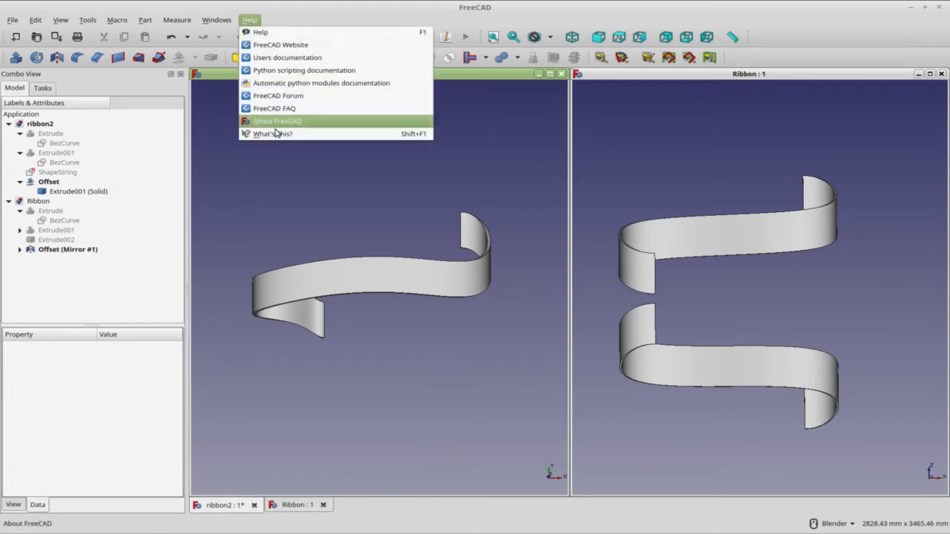
{"action": "left_click", "coordinate": [276, 121]}
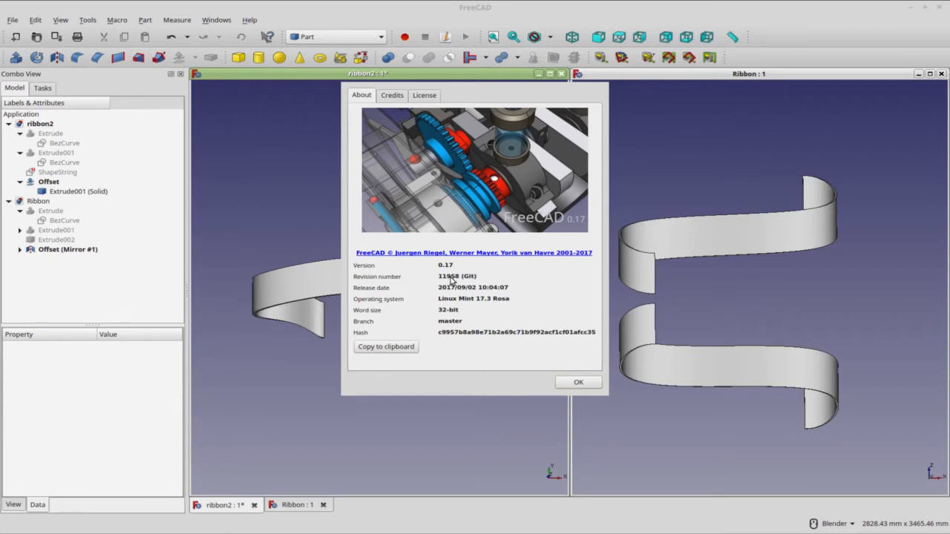
{"action": "mouse_move", "coordinate": [472, 297]}
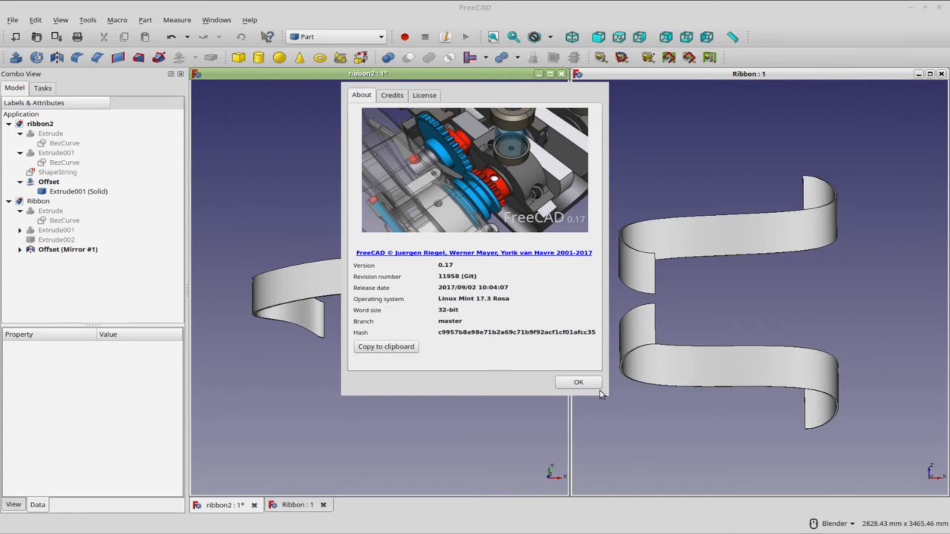
{"action": "left_click", "coordinate": [579, 382]}
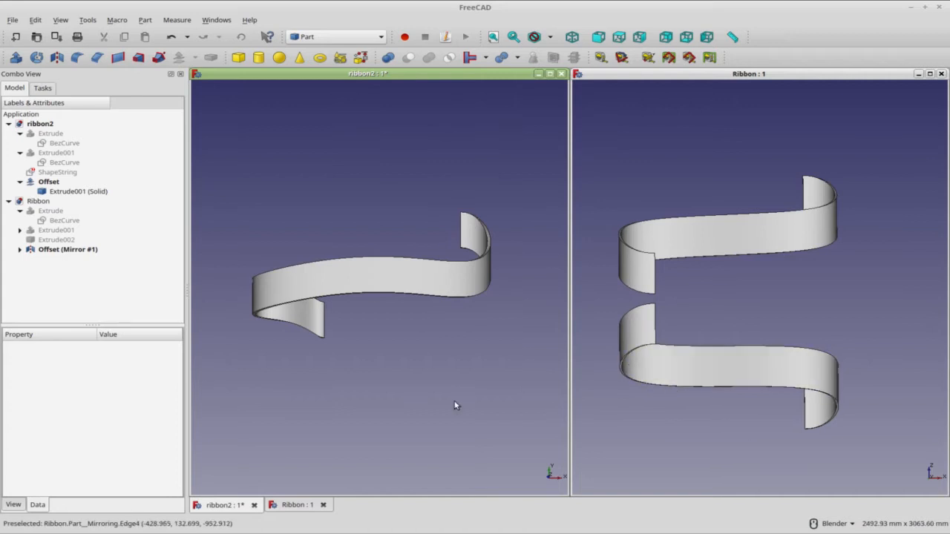
{"action": "mouse_move", "coordinate": [389, 397]}
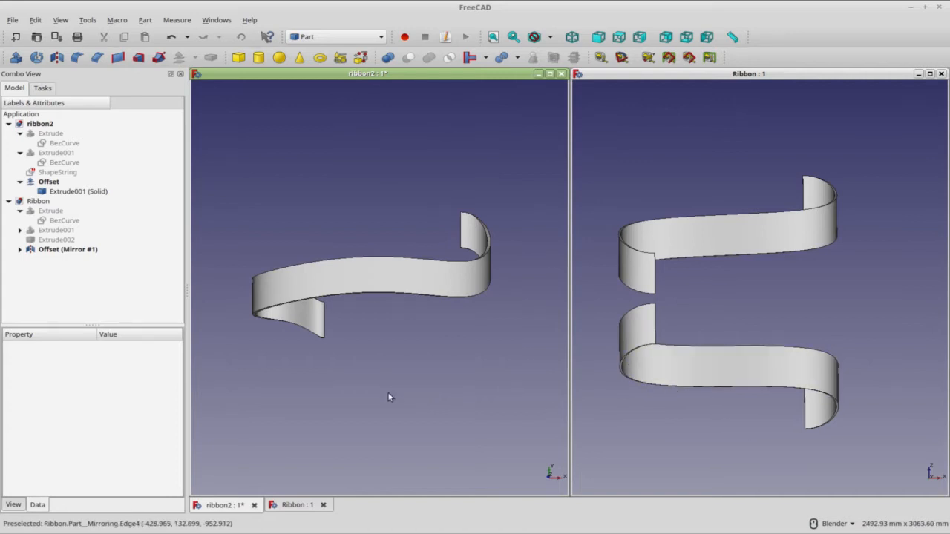
{"action": "mouse_move", "coordinate": [323, 378]}
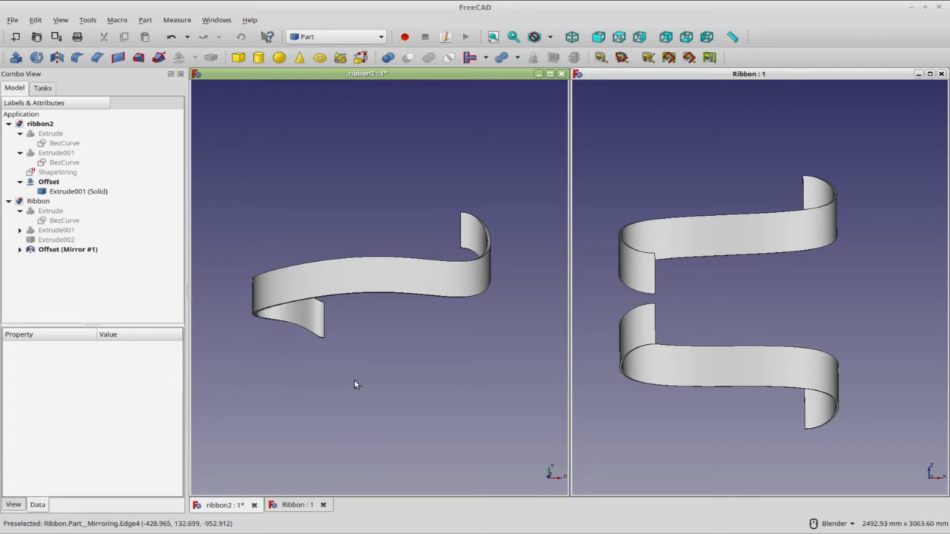
{"action": "mouse_move", "coordinate": [349, 397]}
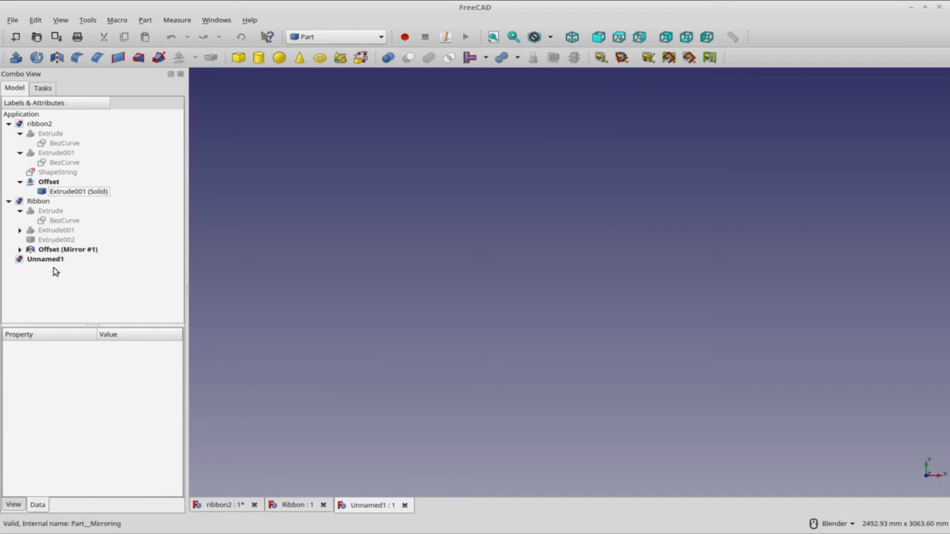
{"action": "mouse_move", "coordinate": [350, 294]}
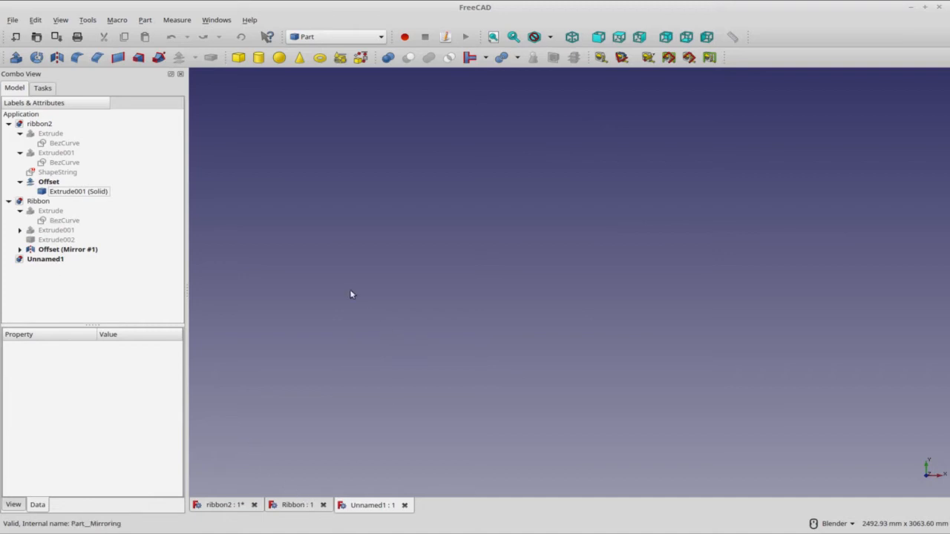
- Activate the Draft workbench and view its drawing grid isometrically
{"action": "left_click", "coordinate": [335, 36]}
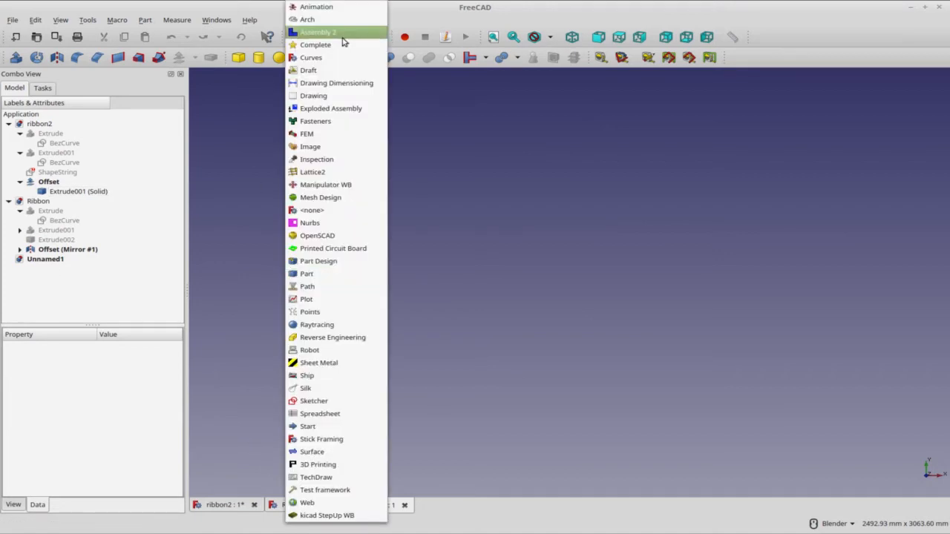
{"action": "left_click", "coordinate": [309, 70]}
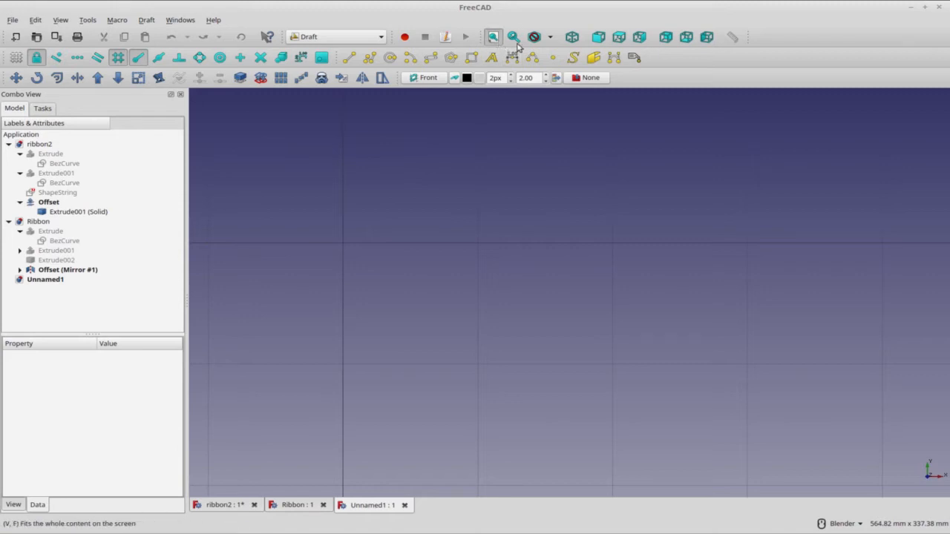
{"action": "left_click", "coordinate": [492, 37]}
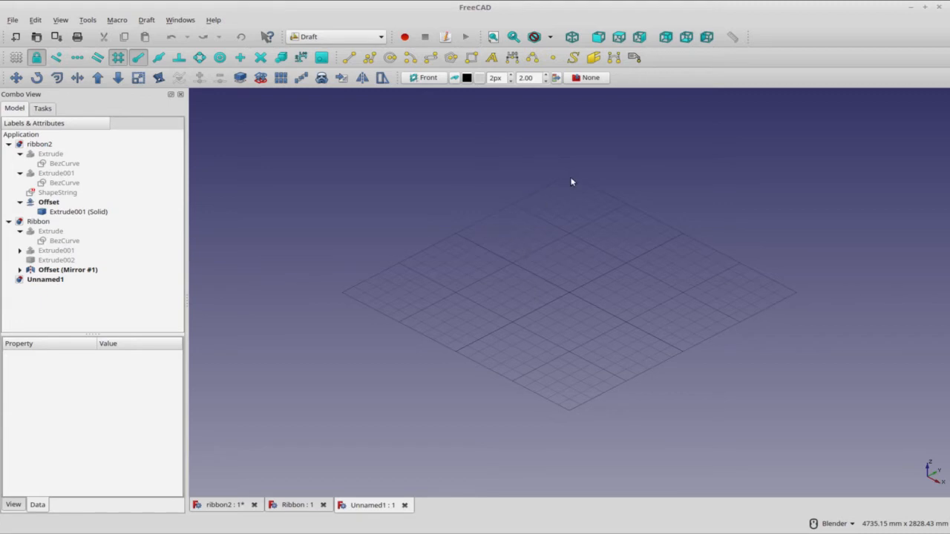
{"action": "mouse_move", "coordinate": [365, 285]}
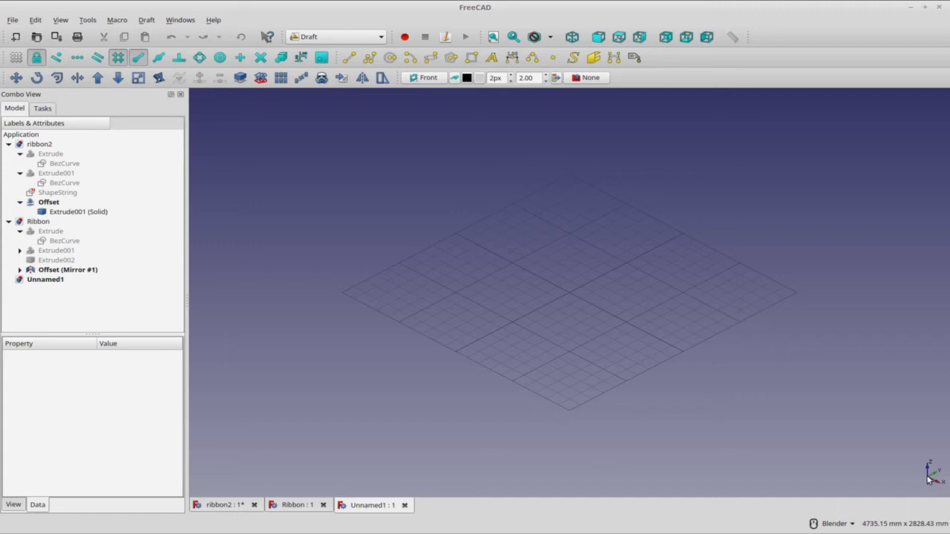
{"action": "mouse_move", "coordinate": [495, 392]}
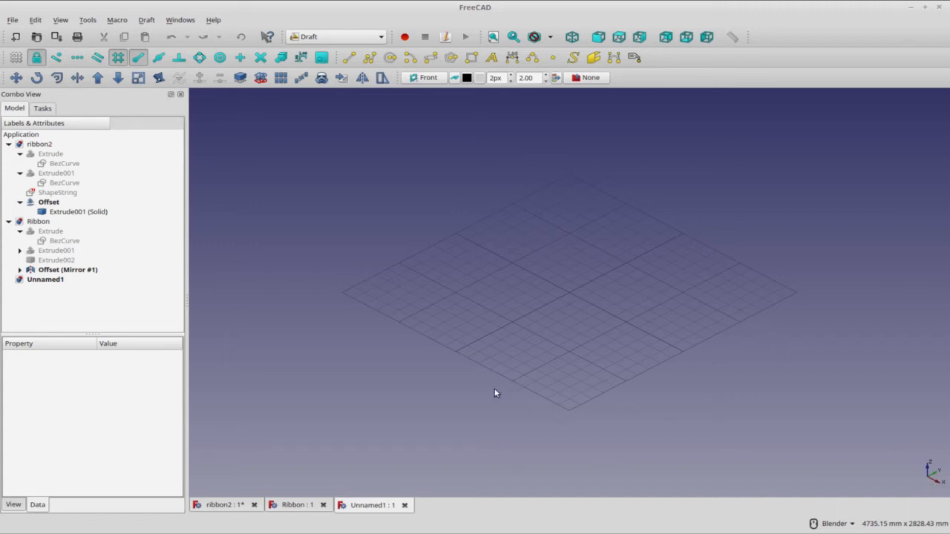
{"action": "mouse_move", "coordinate": [477, 375]}
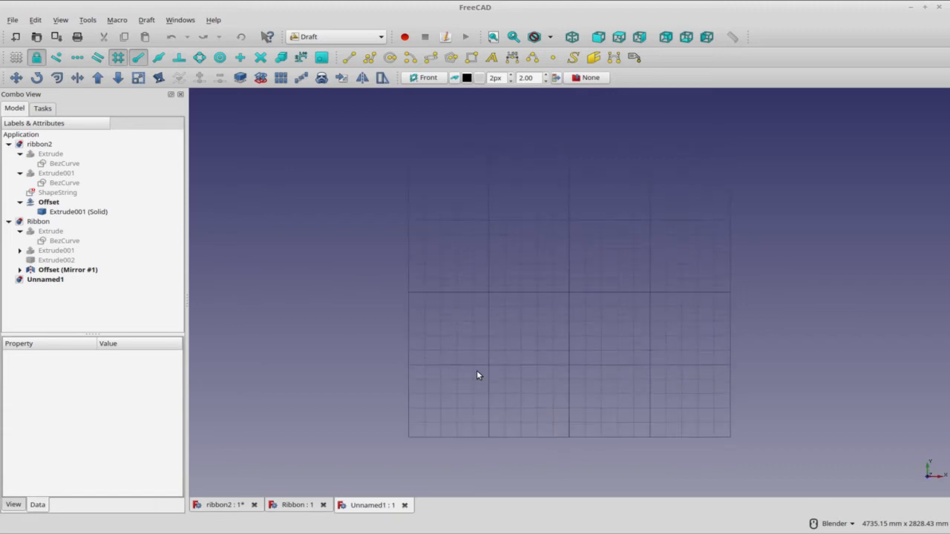
{"action": "mouse_move", "coordinate": [490, 376]}
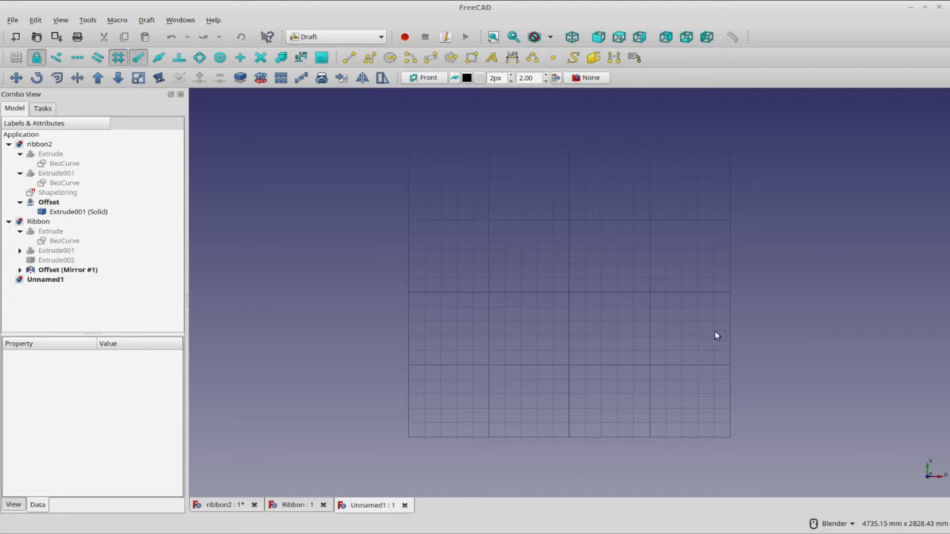
{"action": "mouse_move", "coordinate": [466, 154]}
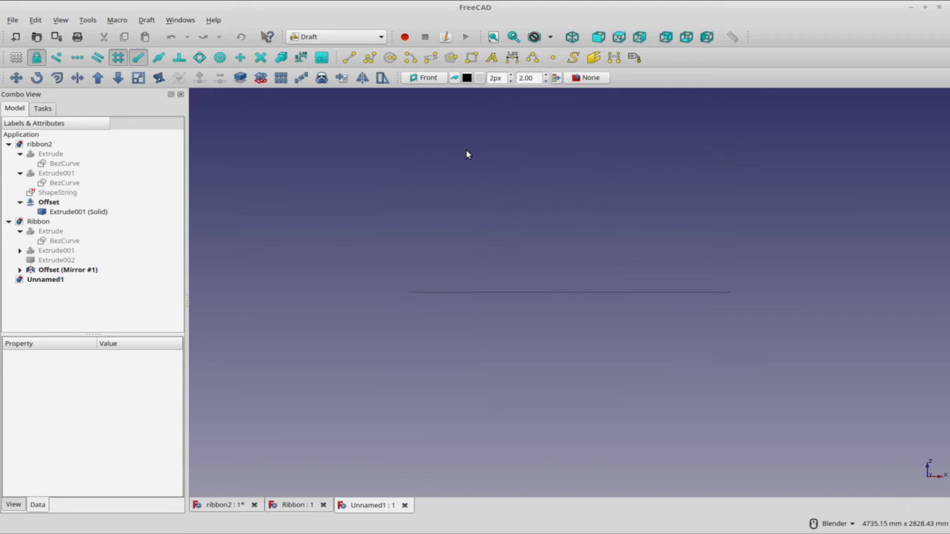
{"action": "mouse_move", "coordinate": [498, 195]}
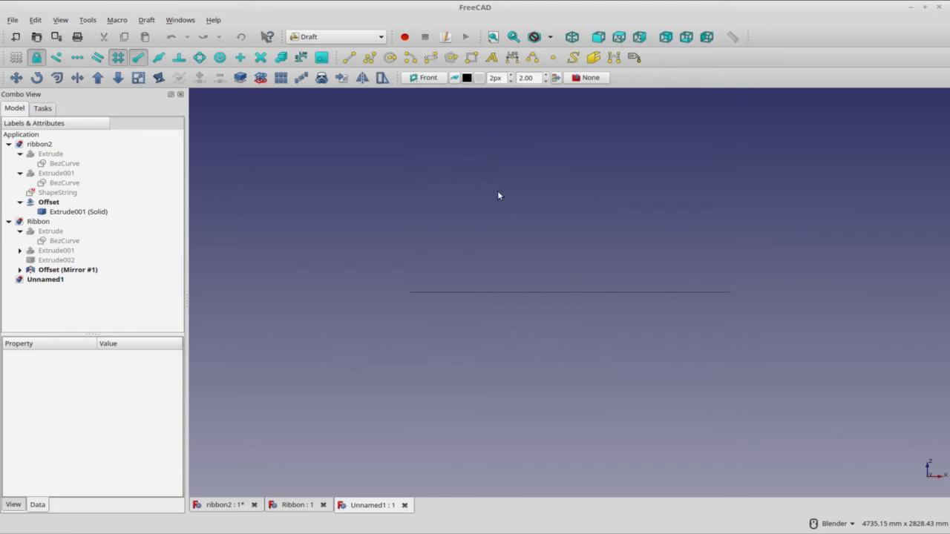
{"action": "mouse_move", "coordinate": [437, 98]}
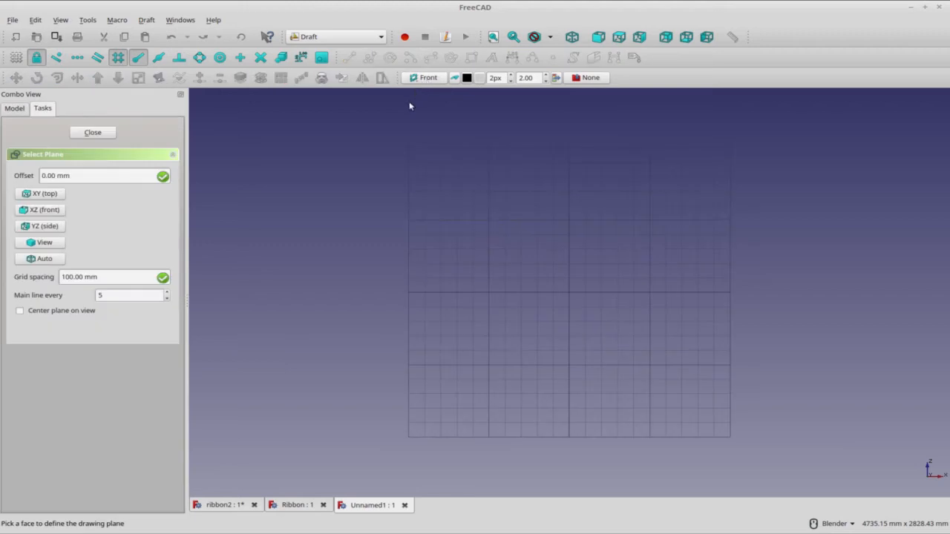
{"action": "mouse_move", "coordinate": [404, 98]}
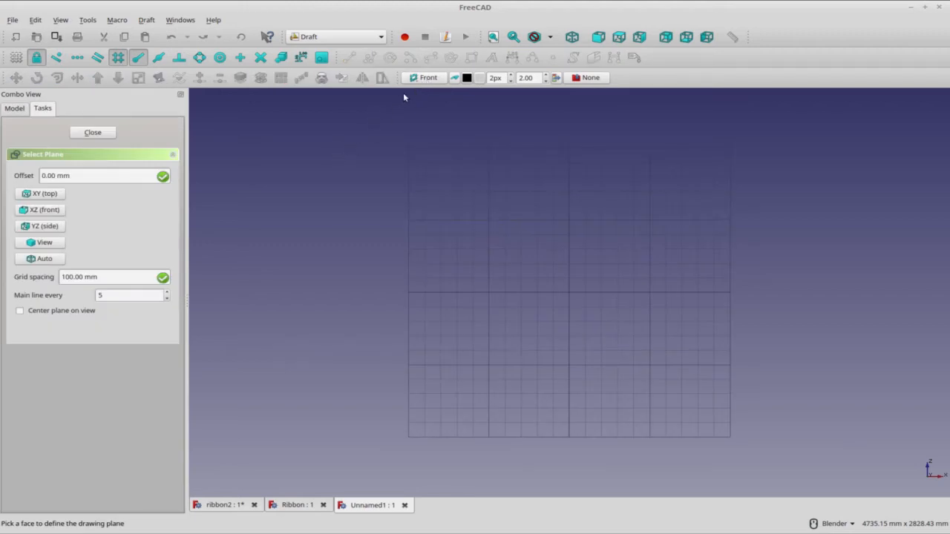
{"action": "mouse_move", "coordinate": [427, 78]}
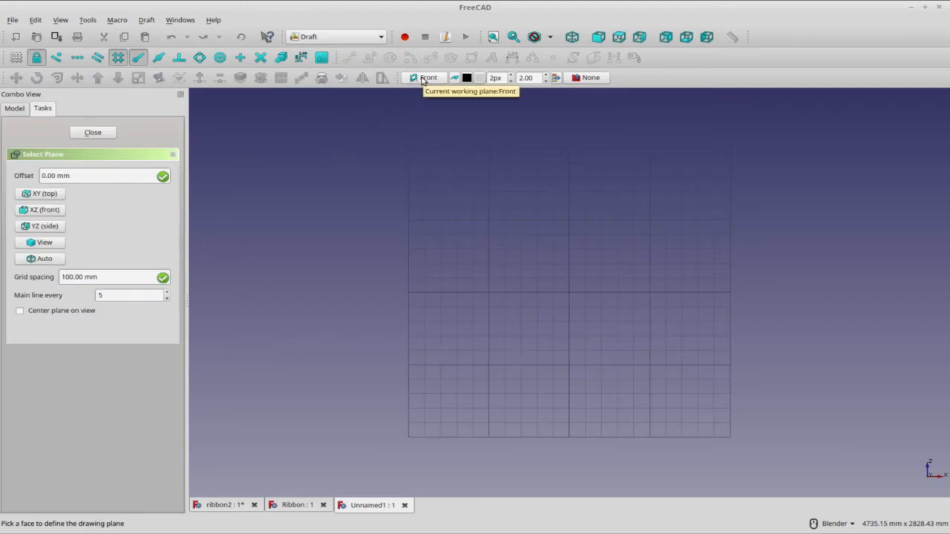
{"action": "mouse_move", "coordinate": [424, 89]}
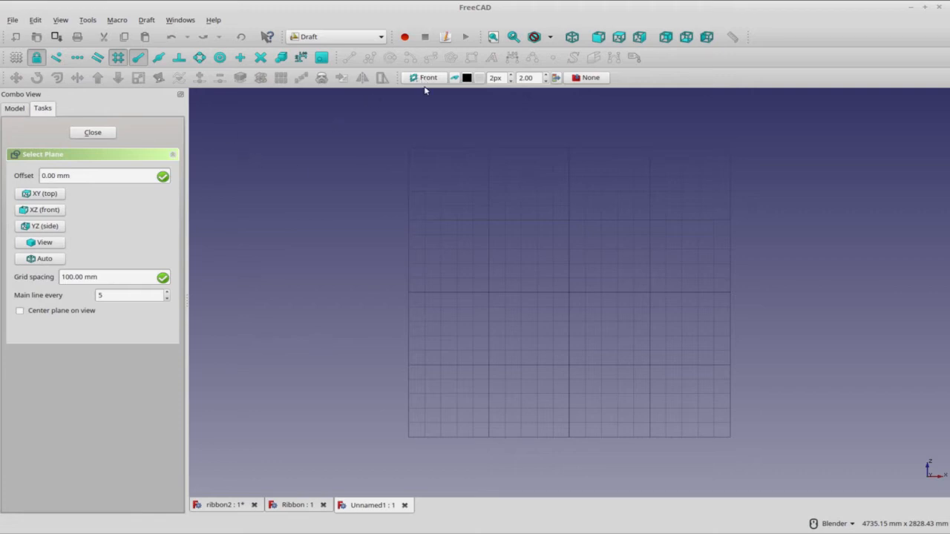
- Set the Draft working plane and locate the Bezier curve tool
{"action": "left_click", "coordinate": [92, 133]}
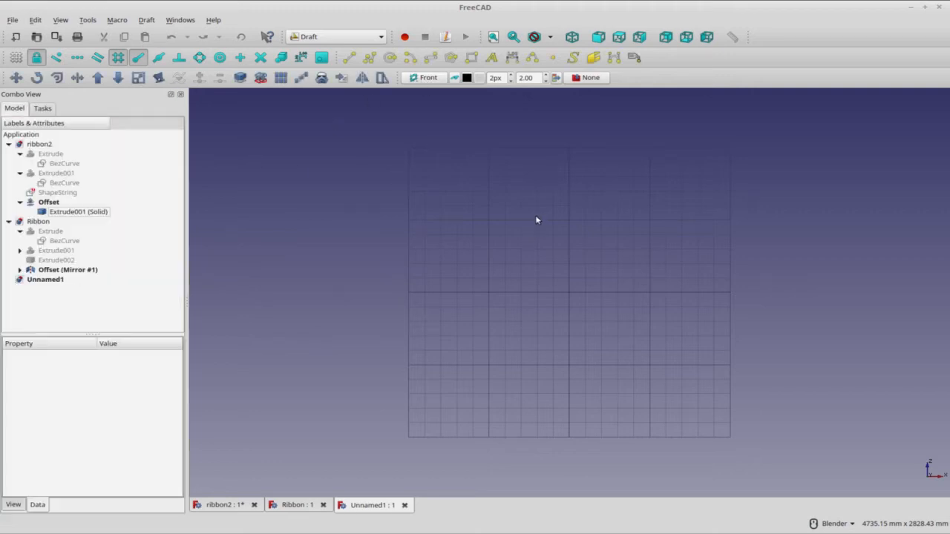
{"action": "left_click", "coordinate": [42, 106]}
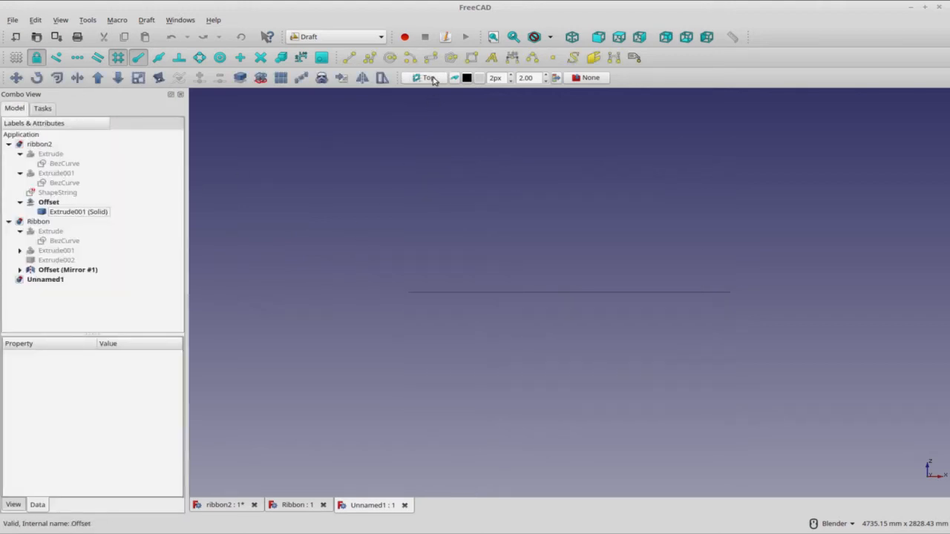
{"action": "left_click", "coordinate": [427, 77]}
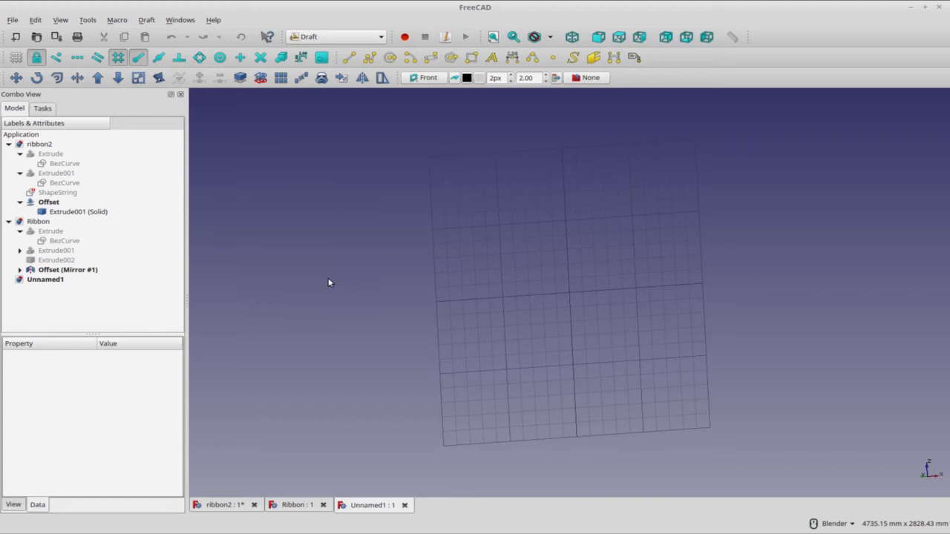
{"action": "mouse_move", "coordinate": [362, 291]}
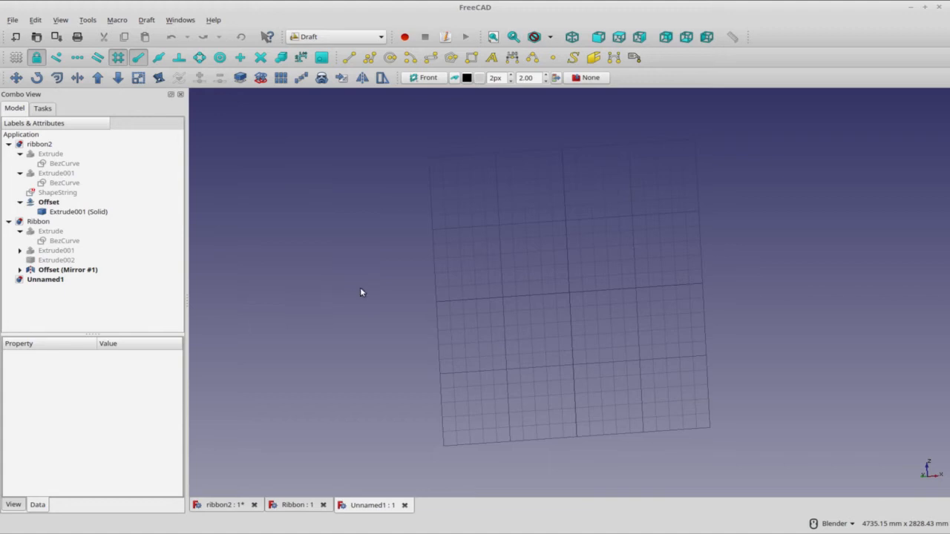
{"action": "mouse_move", "coordinate": [786, 317]}
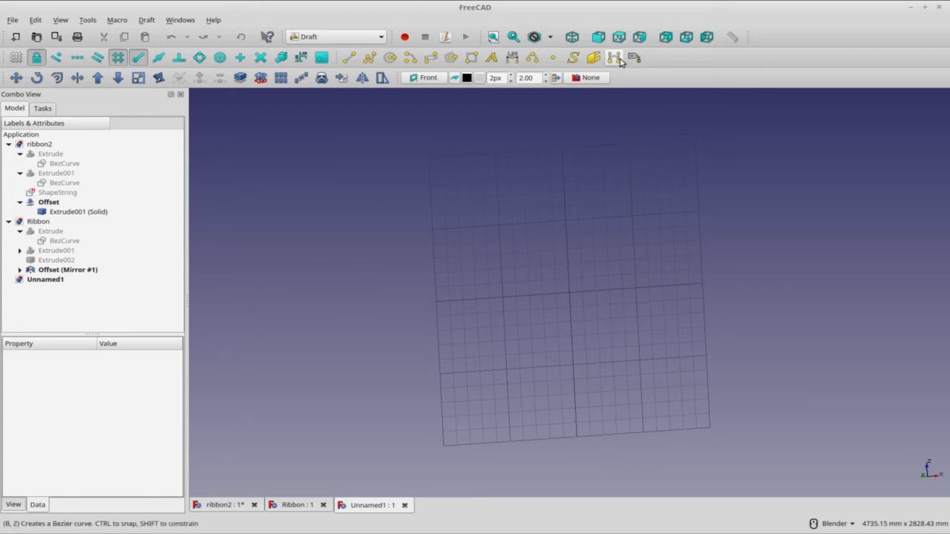
{"action": "mouse_move", "coordinate": [614, 58]}
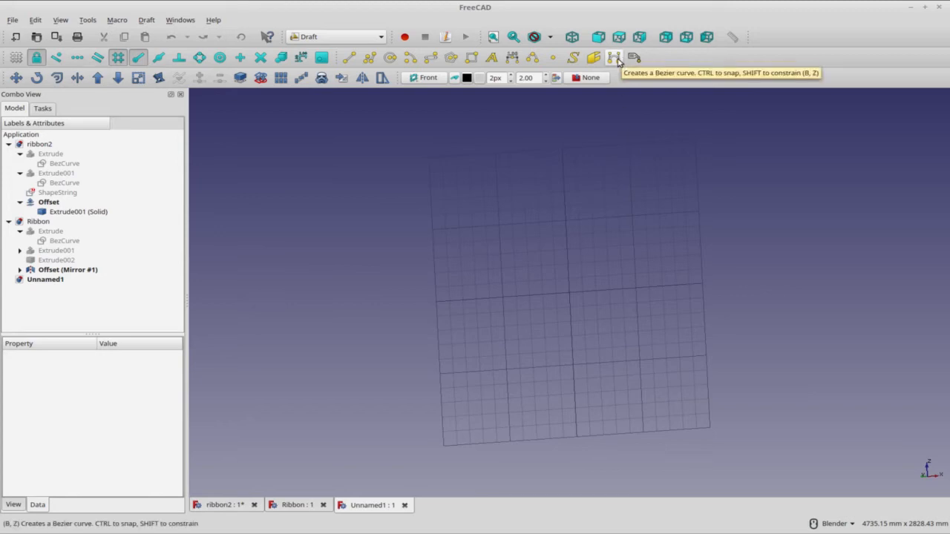
- Start a Bezier curve and place four points forming the curl of the S shape
{"action": "left_click", "coordinate": [614, 57]}
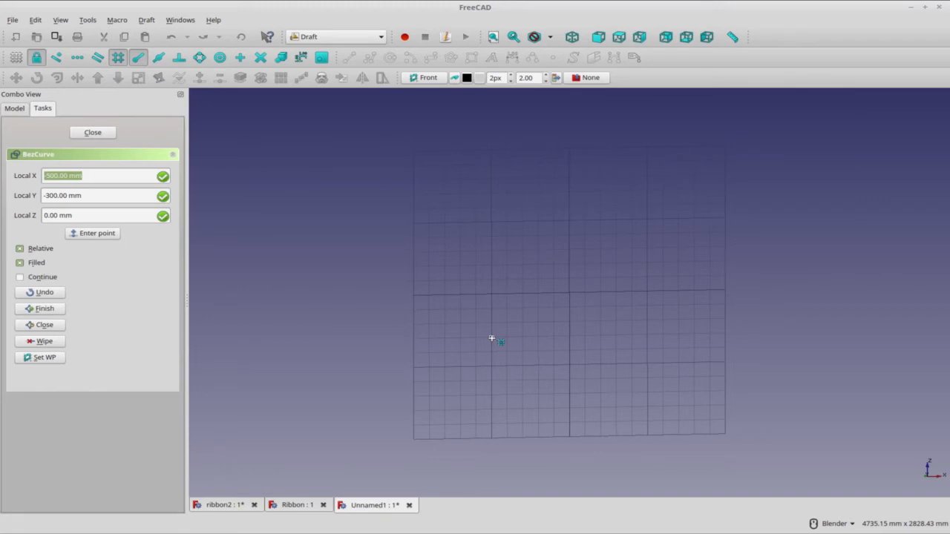
{"action": "mouse_move", "coordinate": [463, 340]}
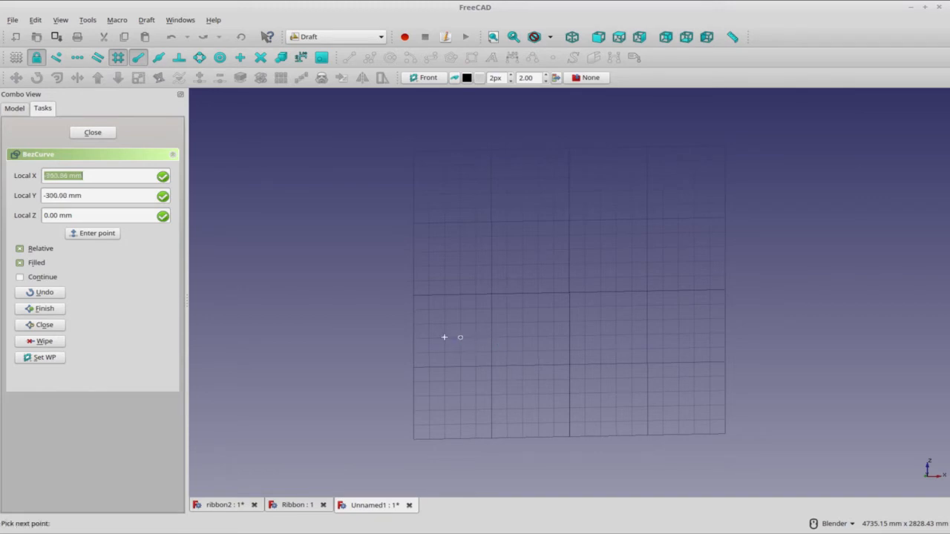
{"action": "left_click", "coordinate": [443, 338]}
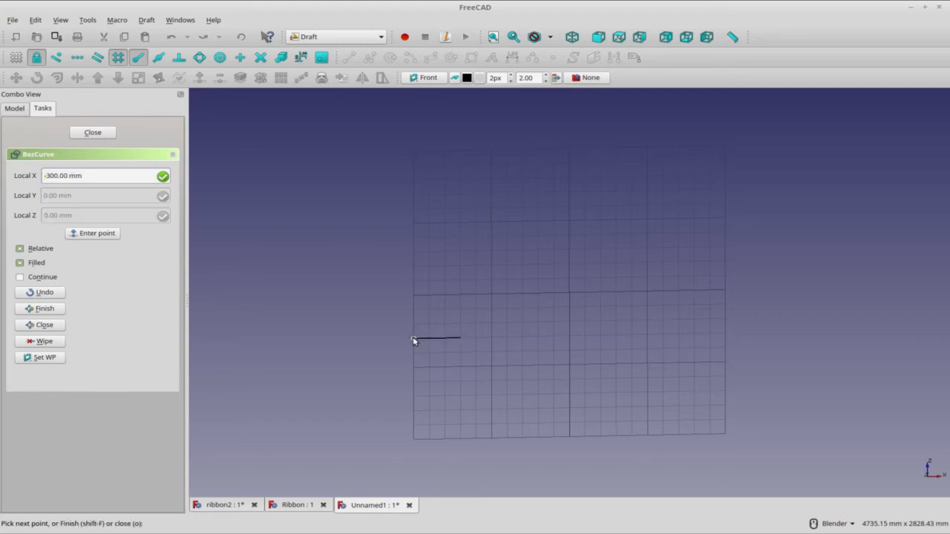
{"action": "left_click", "coordinate": [412, 294]}
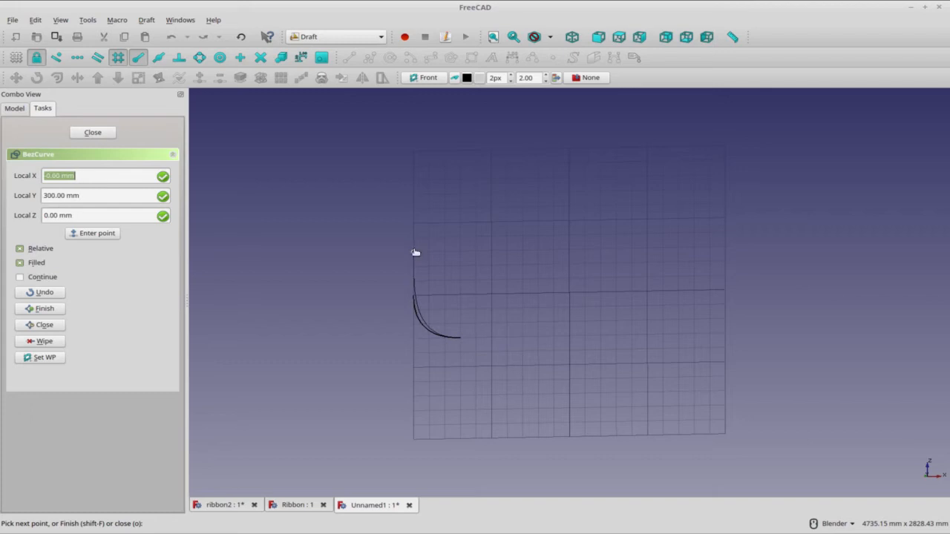
{"action": "left_click", "coordinate": [460, 251]}
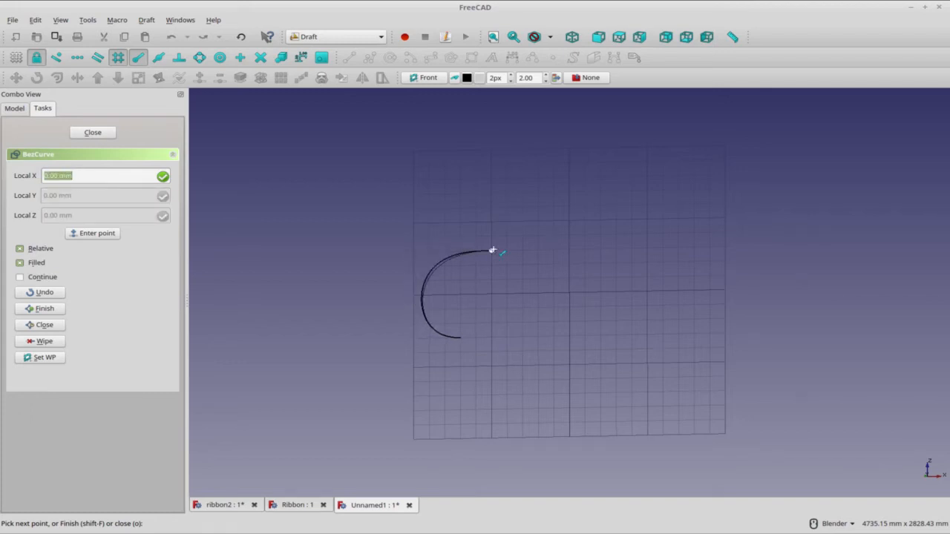
{"action": "mouse_move", "coordinate": [494, 250]}
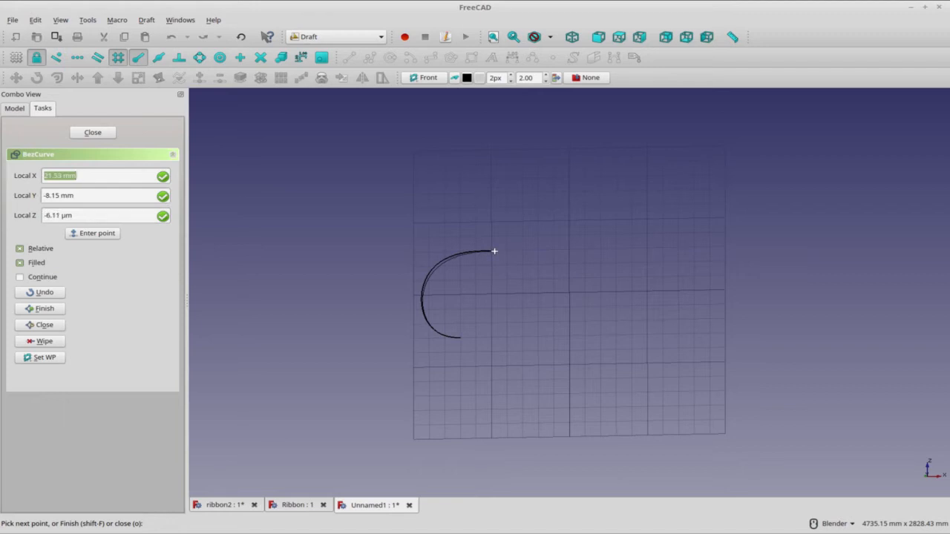
{"action": "left_click", "coordinate": [569, 251]}
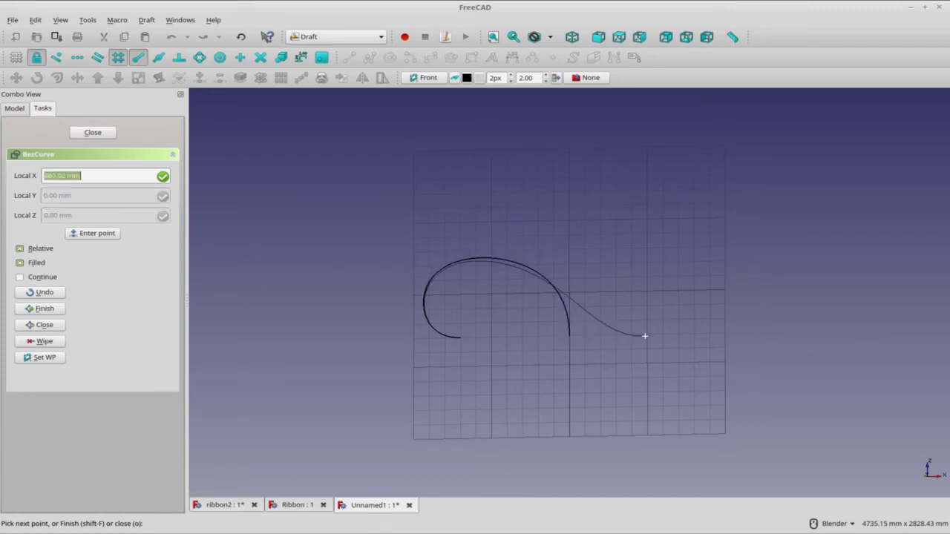
{"action": "mouse_move", "coordinate": [695, 333]}
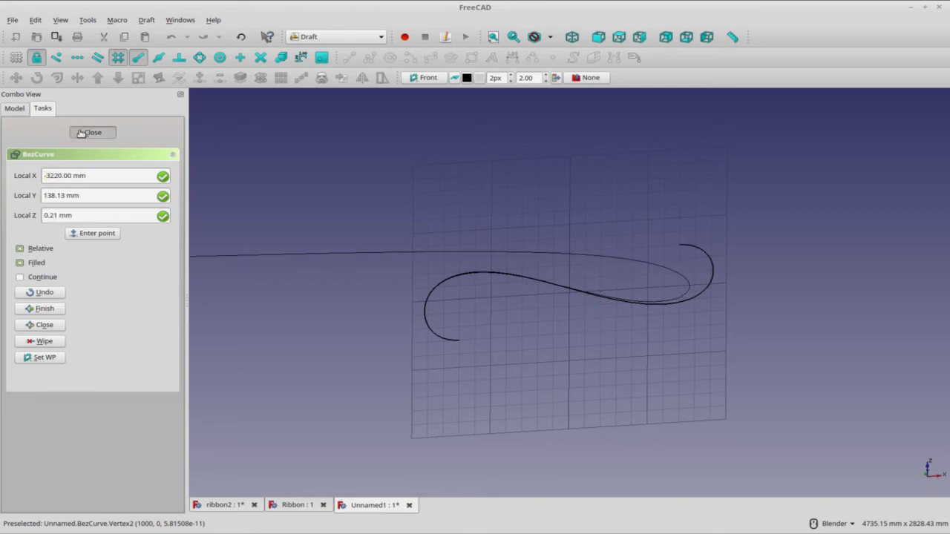
- Finish the Bezier curve and choose the top XY drafting plane
{"action": "left_click", "coordinate": [92, 132]}
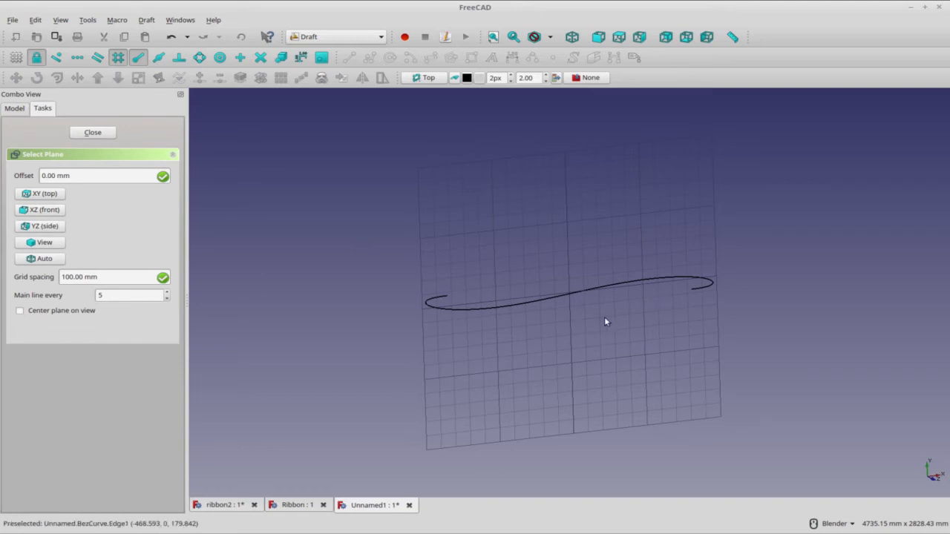
{"action": "left_click", "coordinate": [92, 132]}
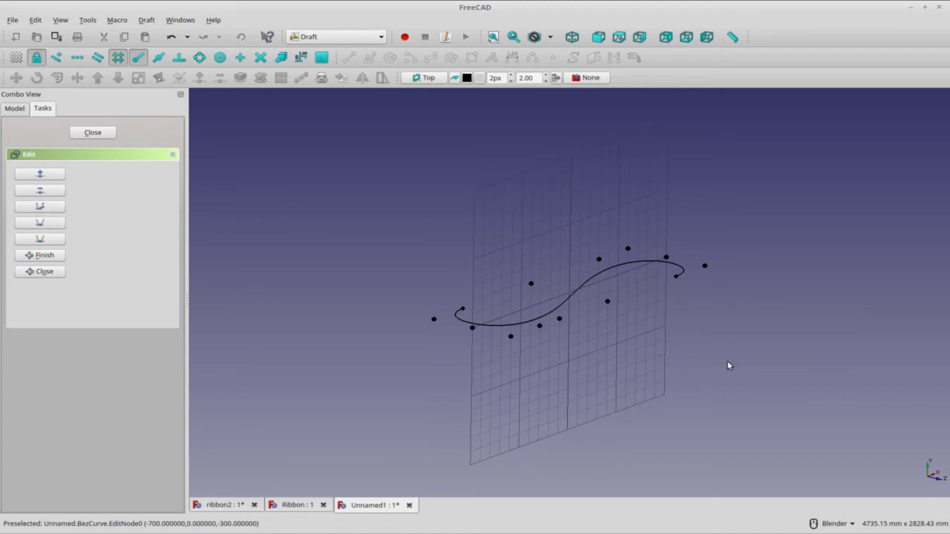
{"action": "mouse_move", "coordinate": [697, 327]}
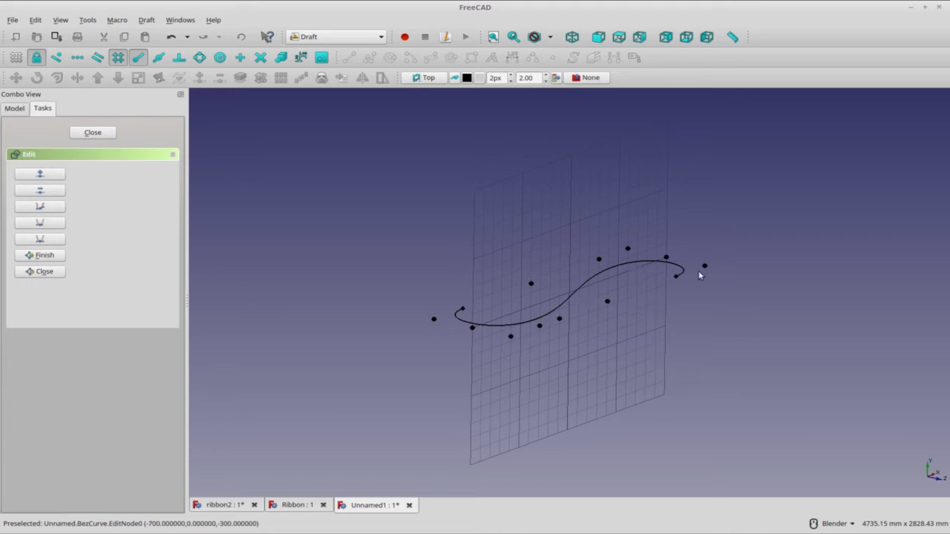
{"action": "mouse_move", "coordinate": [646, 332]}
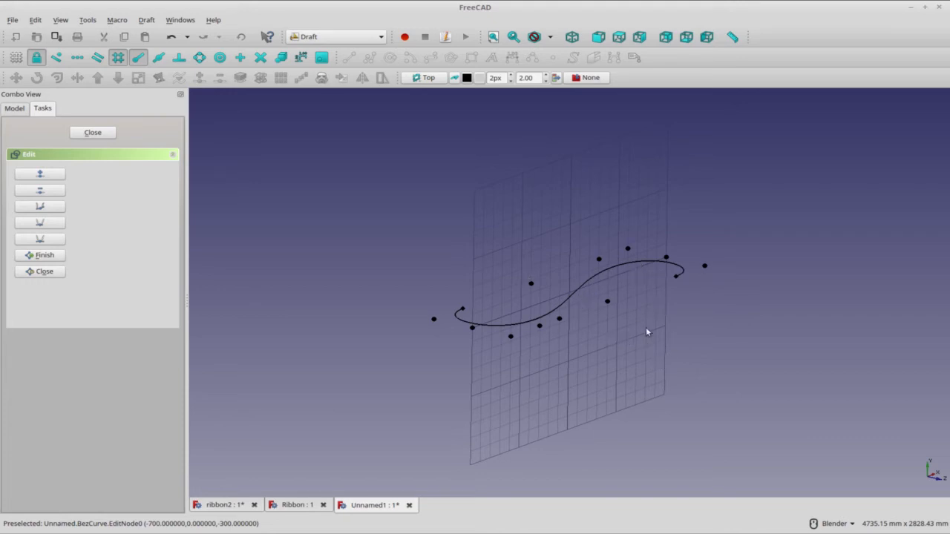
{"action": "mouse_move", "coordinate": [698, 328]}
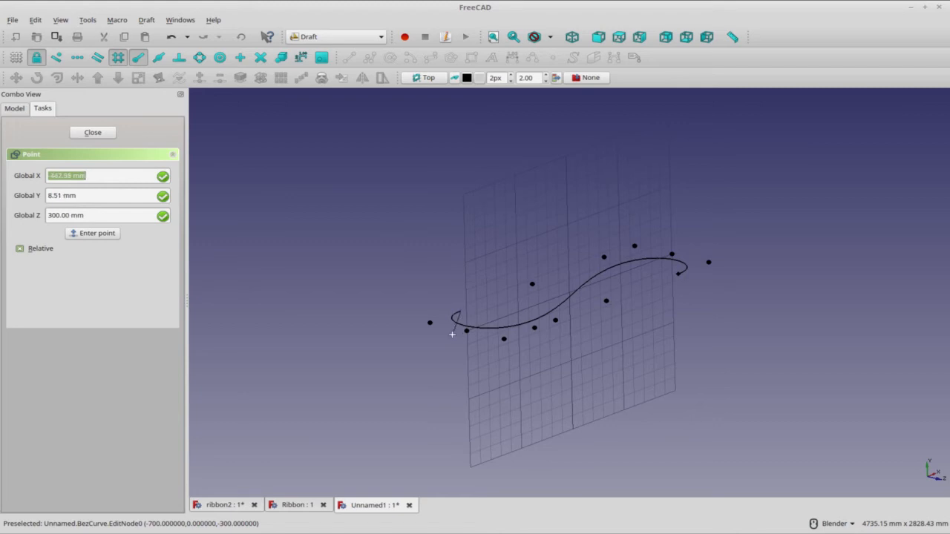
{"action": "mouse_move", "coordinate": [445, 340]}
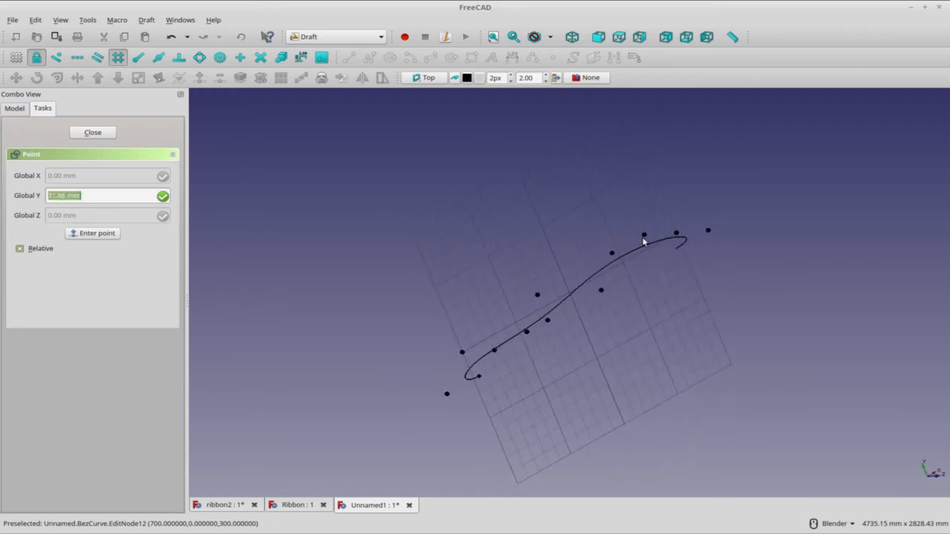
{"action": "mouse_move", "coordinate": [643, 234]}
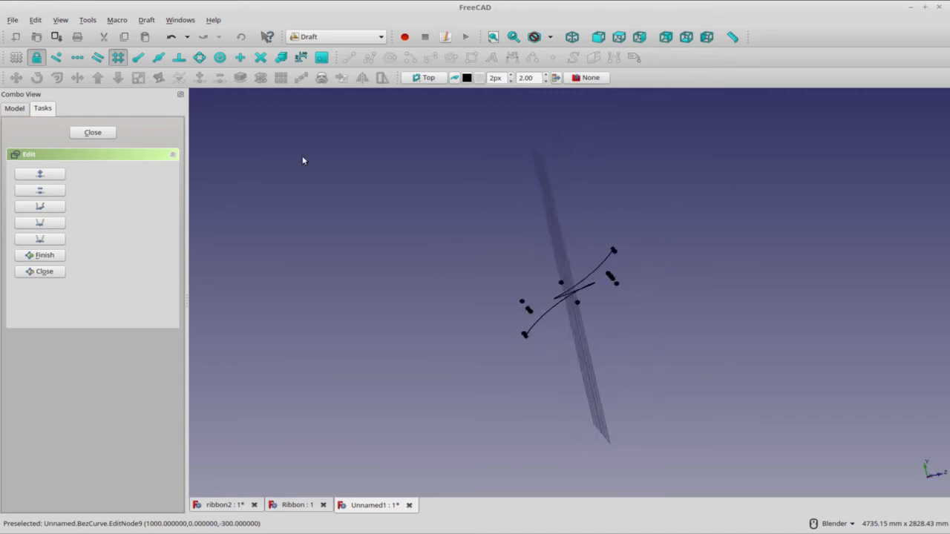
{"action": "mouse_move", "coordinate": [646, 258]}
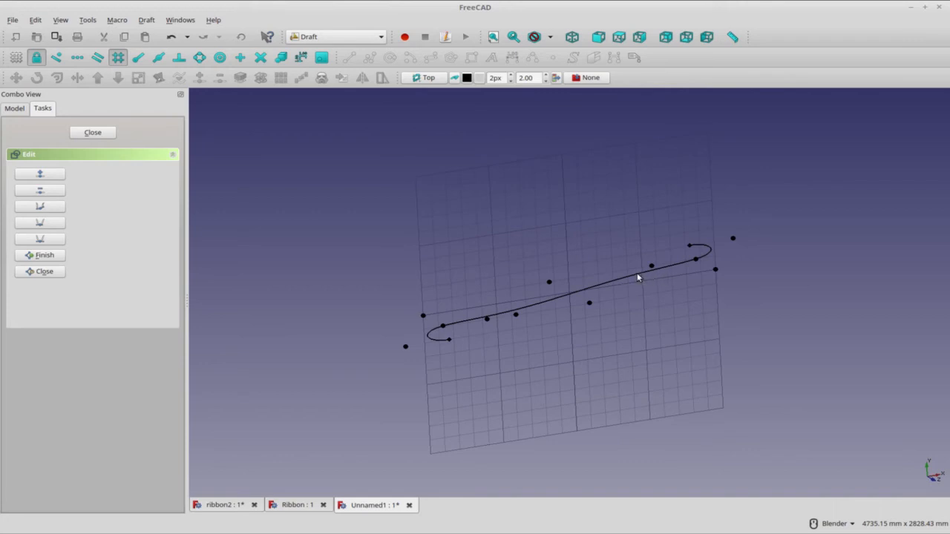
{"action": "mouse_move", "coordinate": [398, 330]}
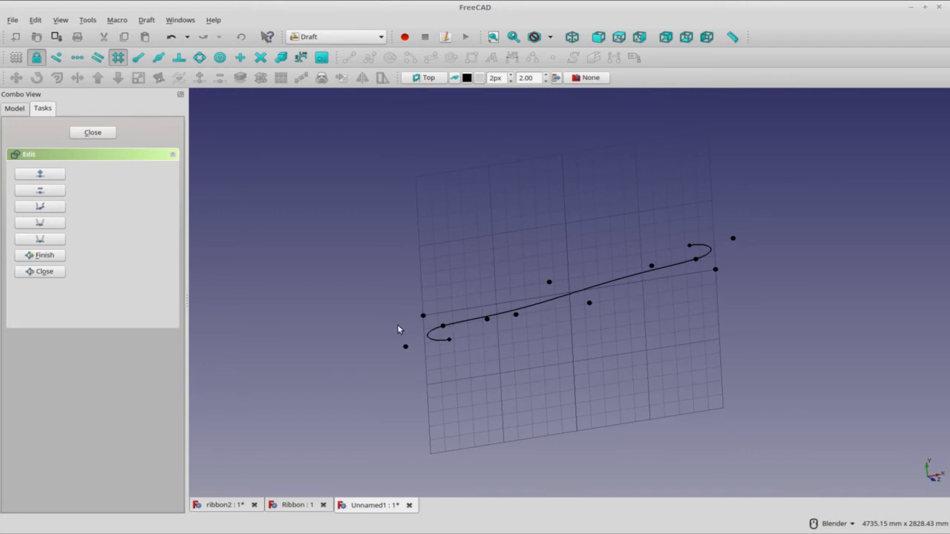
- Close the control-point editing of the S-curve
{"action": "left_click", "coordinate": [92, 132]}
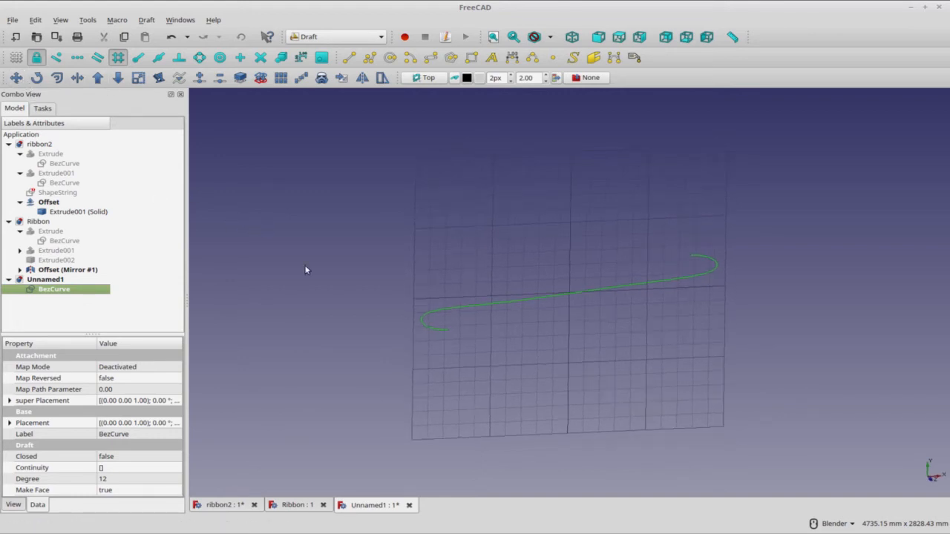
{"action": "mouse_move", "coordinate": [324, 249]}
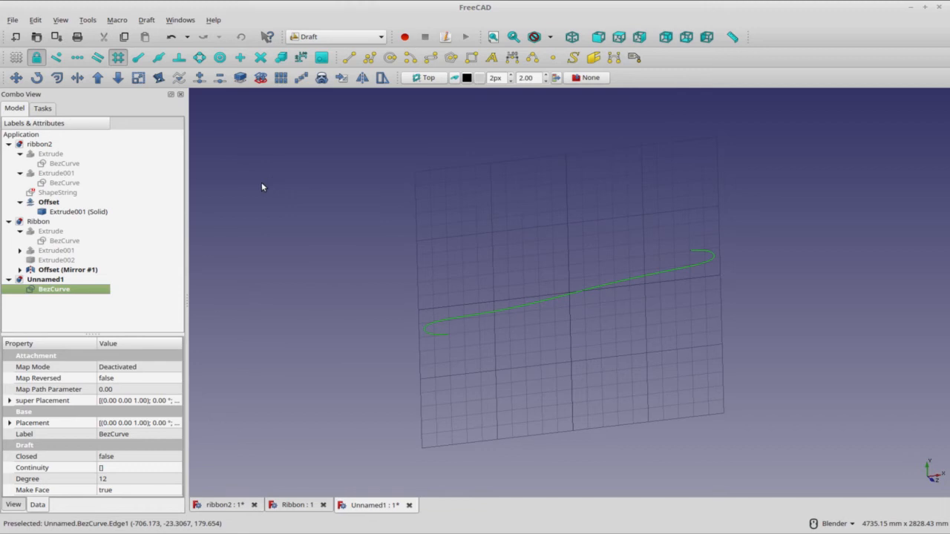
- Switch from the Draft workbench to the Part workbench
{"action": "left_click", "coordinate": [335, 36]}
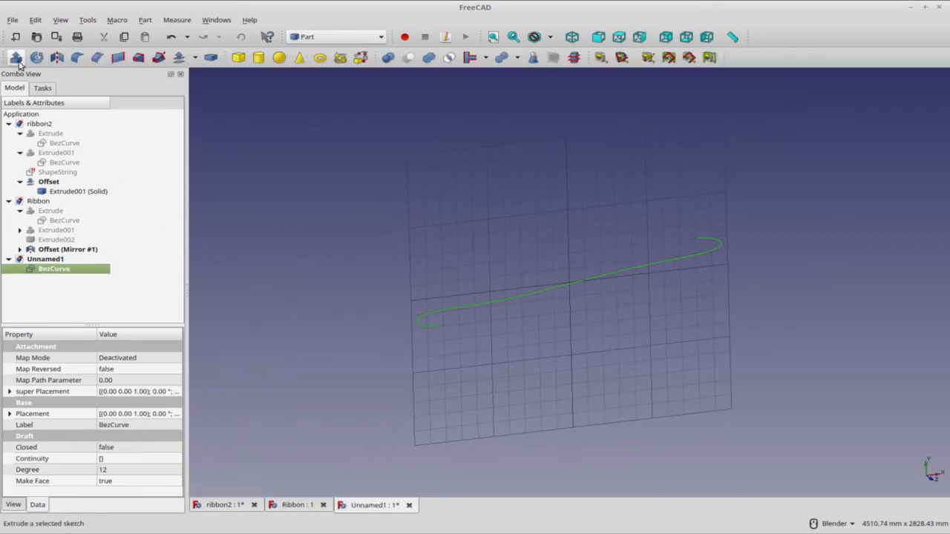
{"action": "mouse_move", "coordinate": [17, 58]}
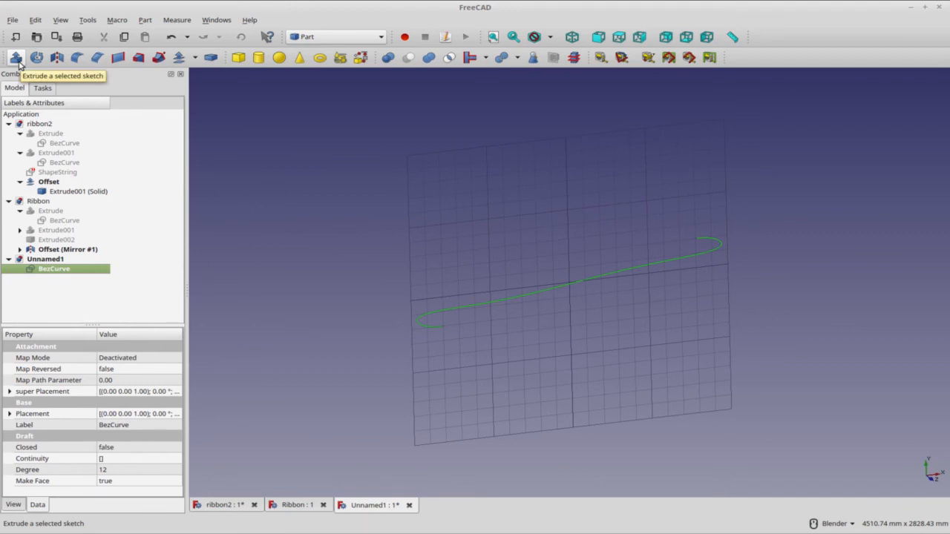
- Preview extruding the BezCurve 300 mm along a custom Y direction
{"action": "left_click", "coordinate": [17, 57]}
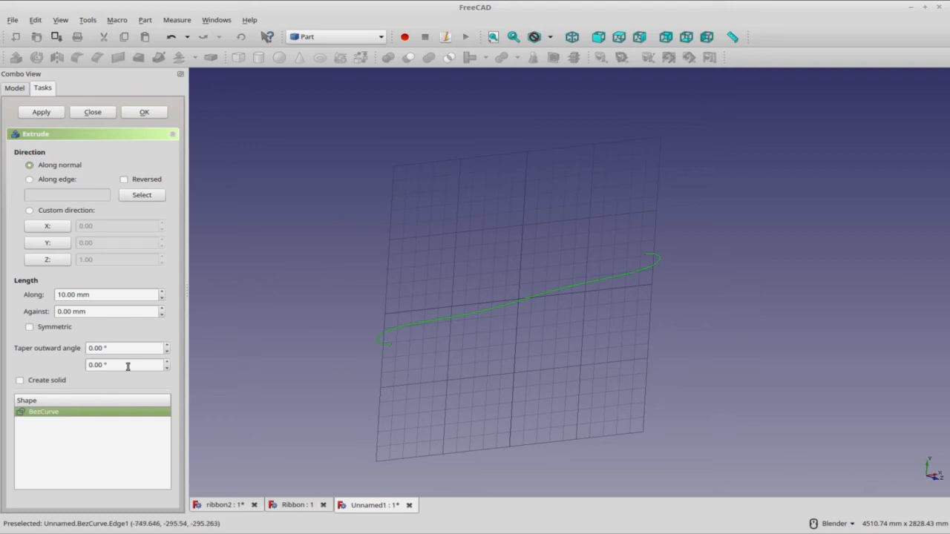
{"action": "left_click", "coordinate": [30, 210]}
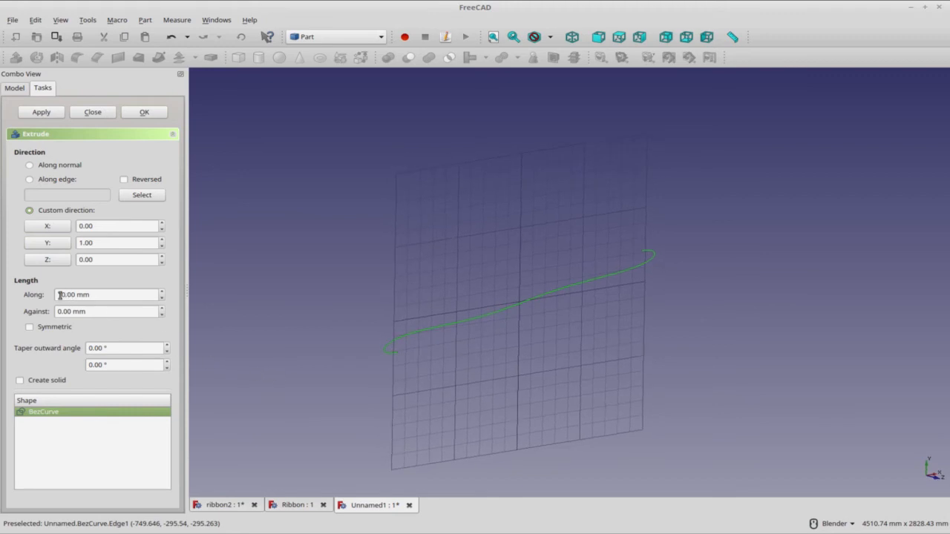
{"action": "mouse_move", "coordinate": [56, 326]}
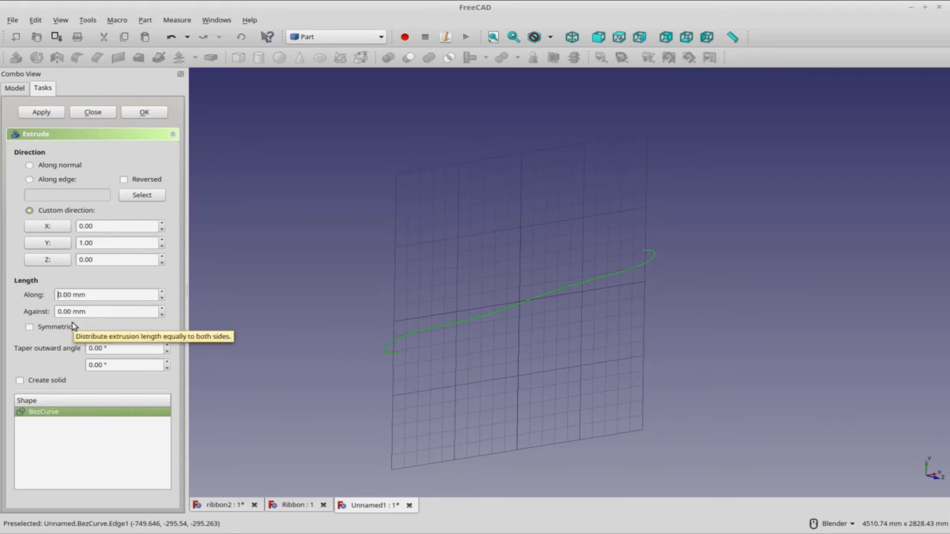
{"action": "mouse_move", "coordinate": [518, 300]}
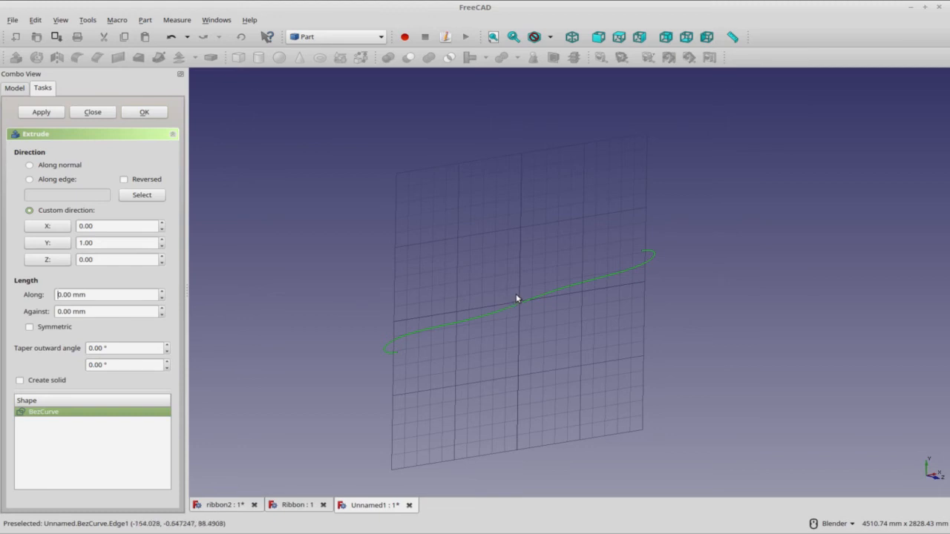
{"action": "mouse_move", "coordinate": [113, 327]}
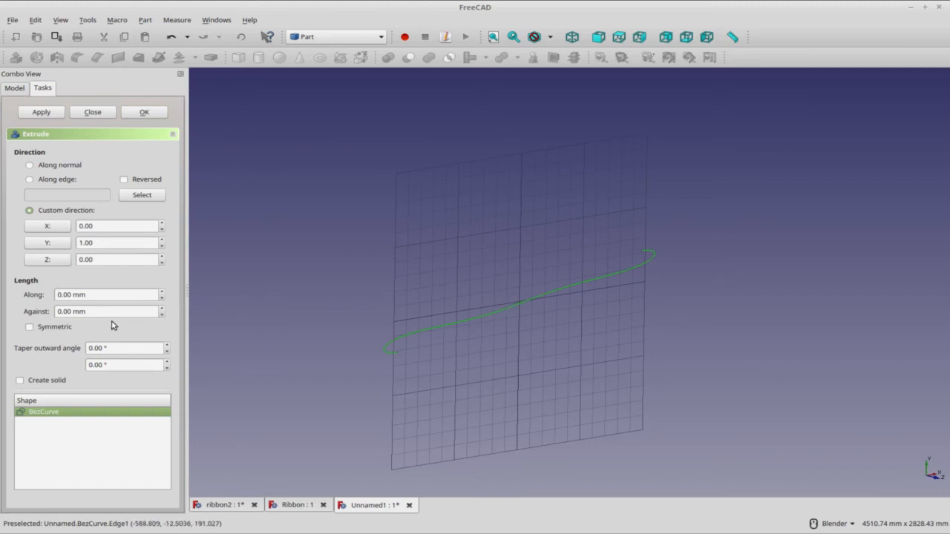
{"action": "type", "text": "300"}
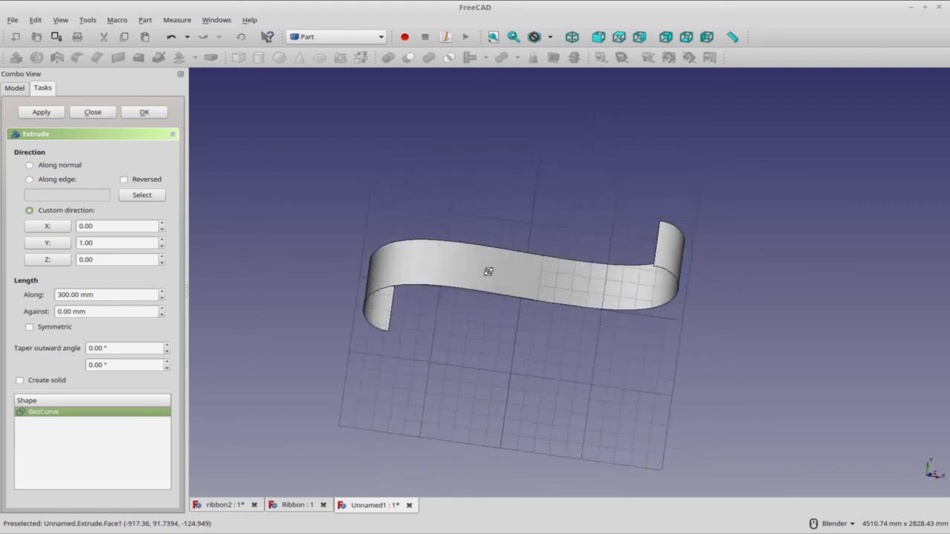
{"action": "left_click_drag", "start_coordinate": [488, 271], "coordinate": [535, 304]}
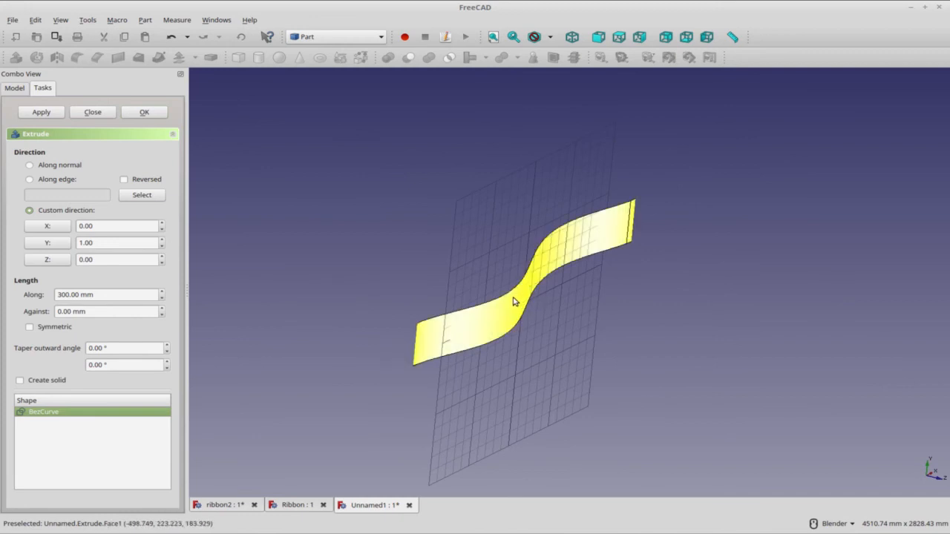
- Apply the 300 mm extrusion and select Extrude001 after the not-a-solid warning
{"action": "left_click", "coordinate": [144, 113]}
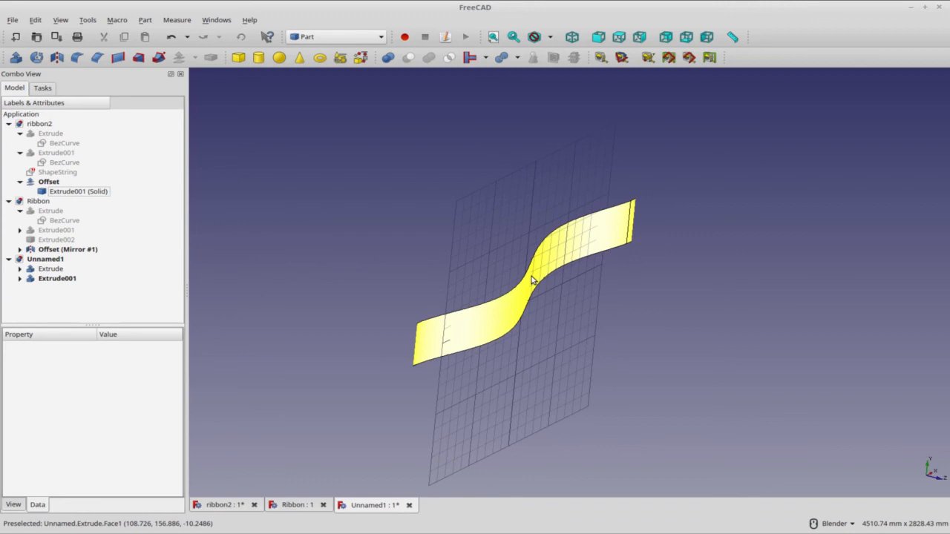
{"action": "left_click", "coordinate": [51, 269]}
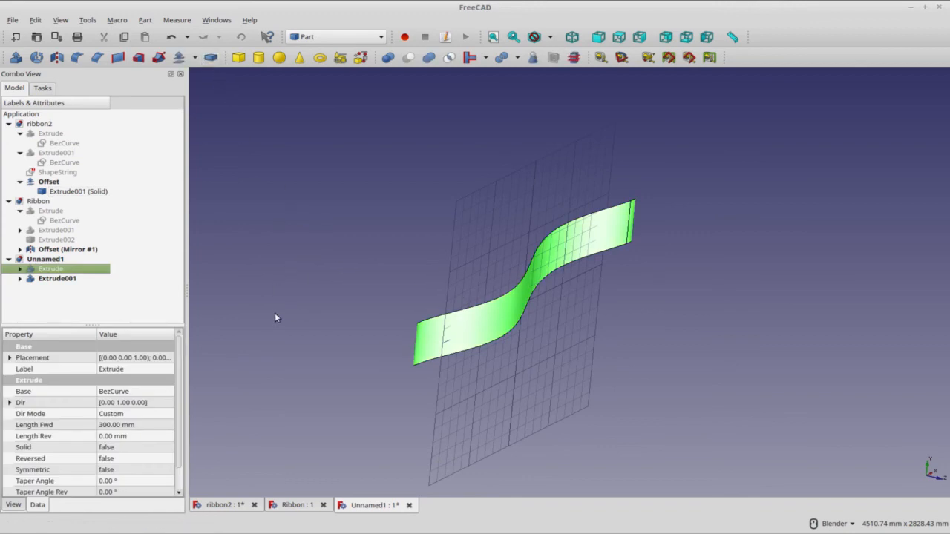
{"action": "mouse_move", "coordinate": [225, 228]}
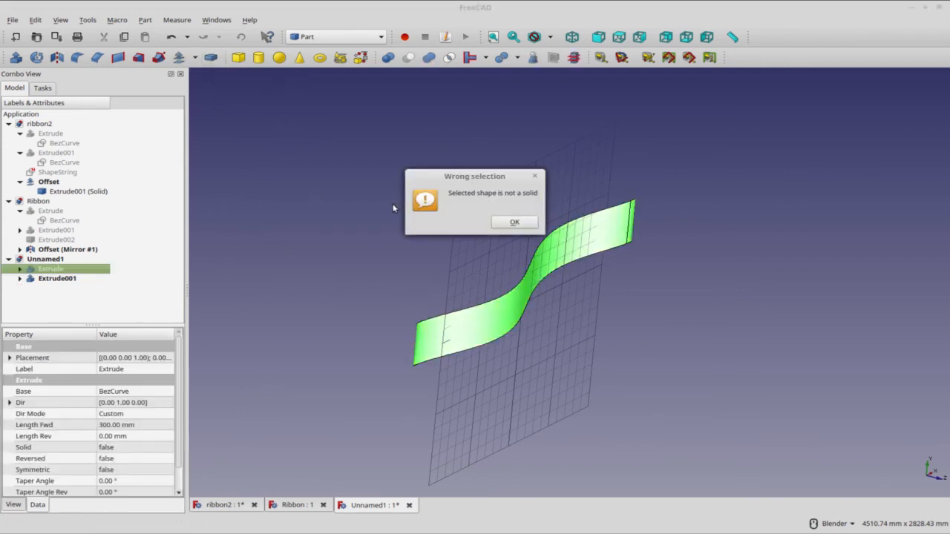
{"action": "left_click", "coordinate": [514, 222]}
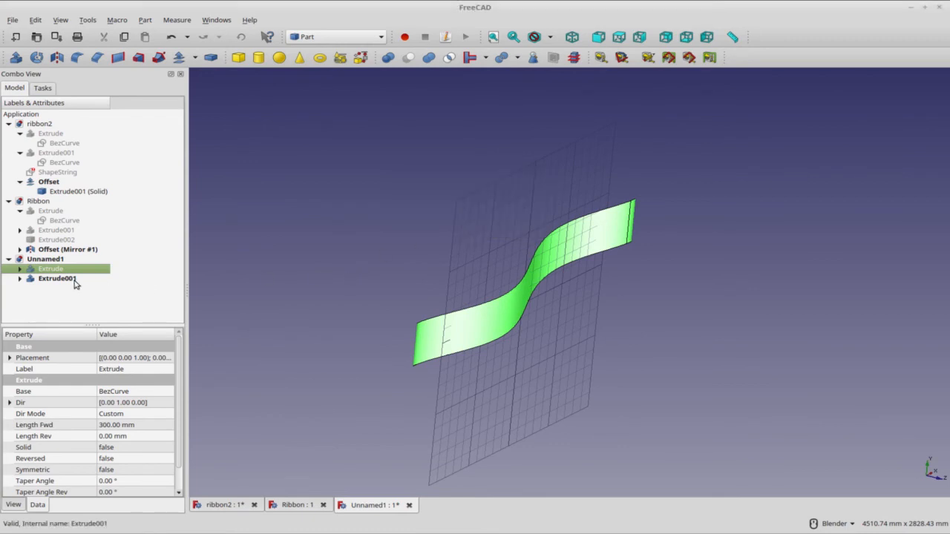
{"action": "left_click", "coordinate": [56, 279]}
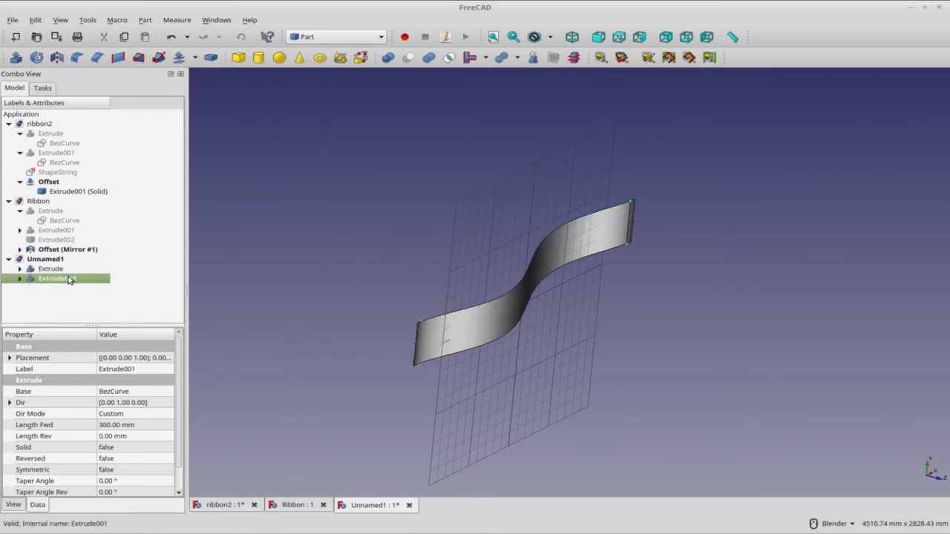
{"action": "left_click", "coordinate": [57, 279]}
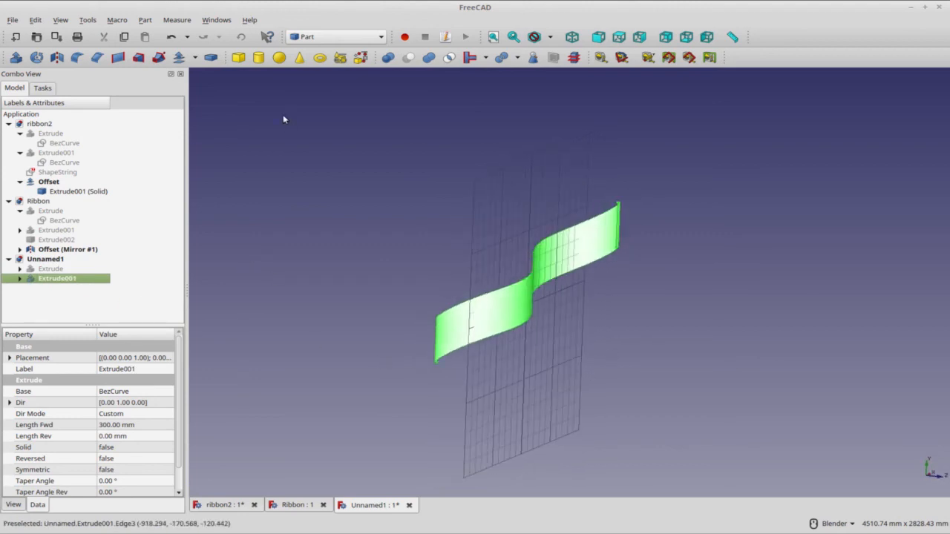
- Convert Extrude001 to a solid and select the new solid copy
{"action": "left_click", "coordinate": [145, 21]}
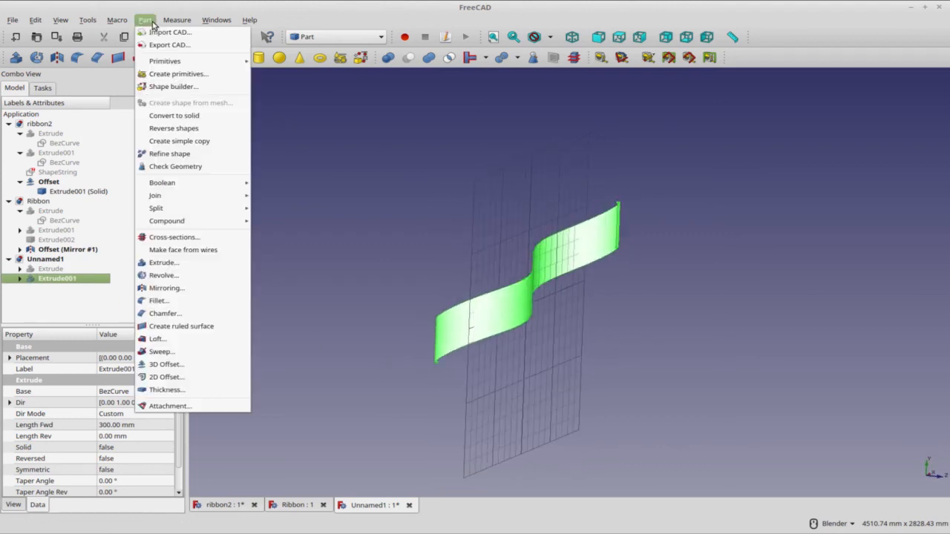
{"action": "mouse_move", "coordinate": [174, 127]}
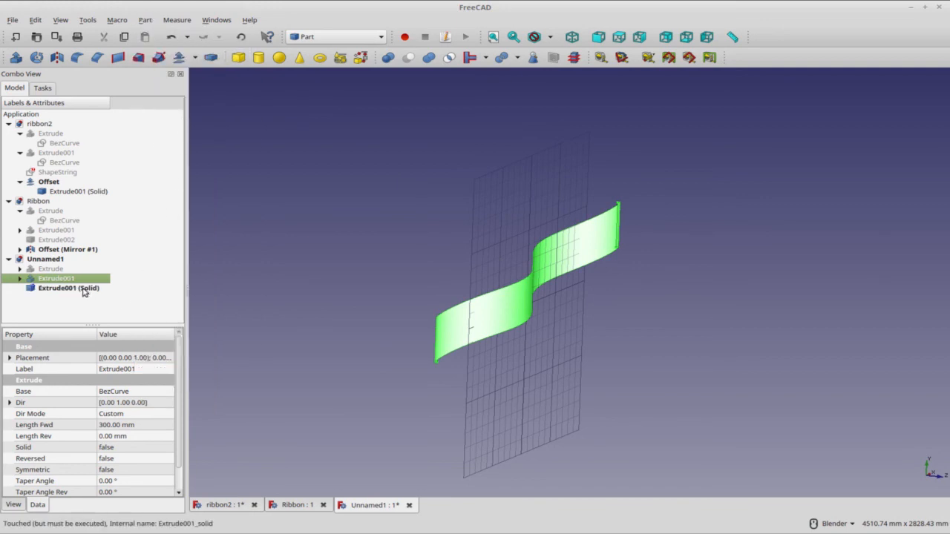
{"action": "left_click", "coordinate": [68, 288]}
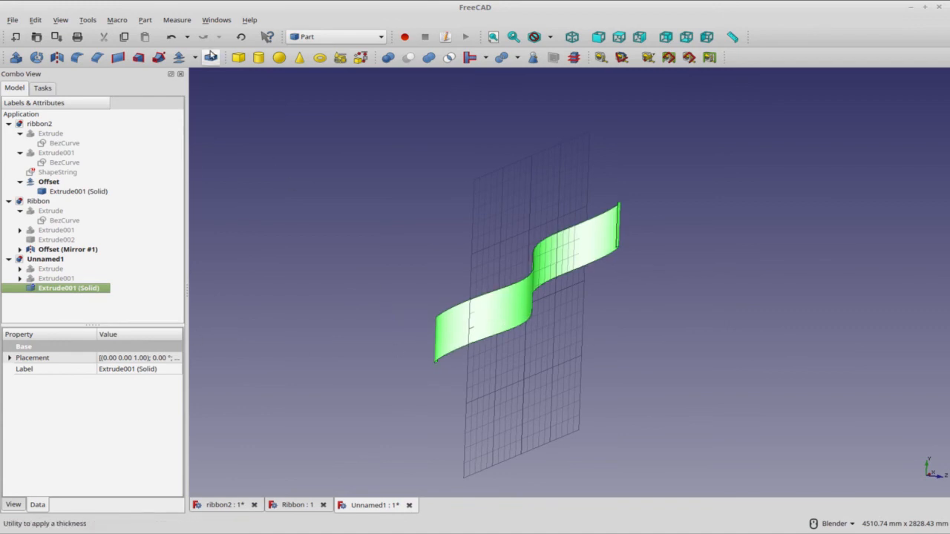
- Run Part Thickness on the solid ribbon, picking a face to open
{"action": "left_click", "coordinate": [211, 57]}
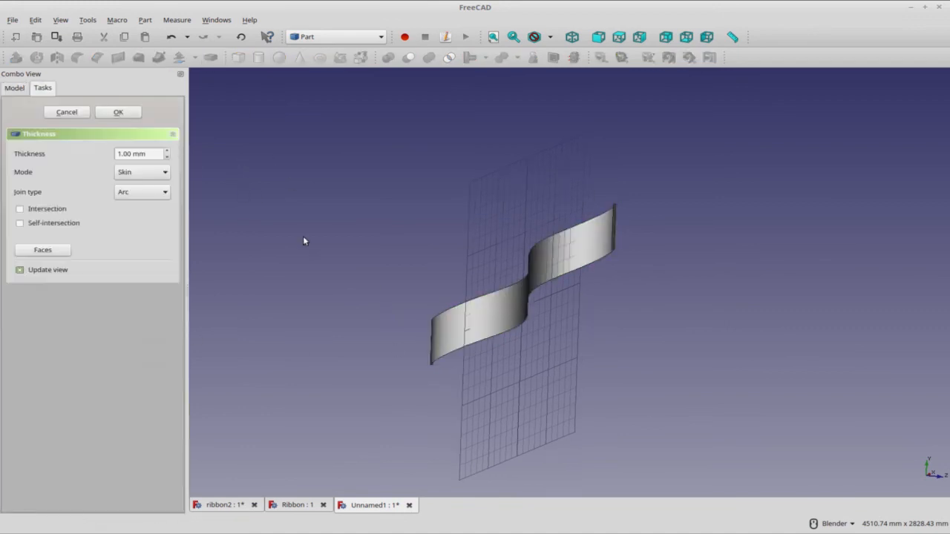
{"action": "left_click", "coordinate": [42, 249]}
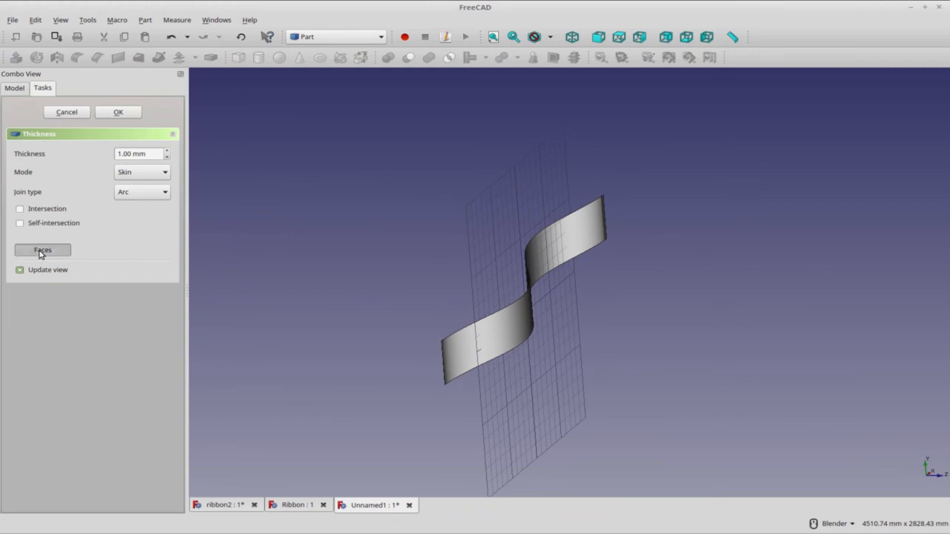
{"action": "left_click", "coordinate": [42, 249]}
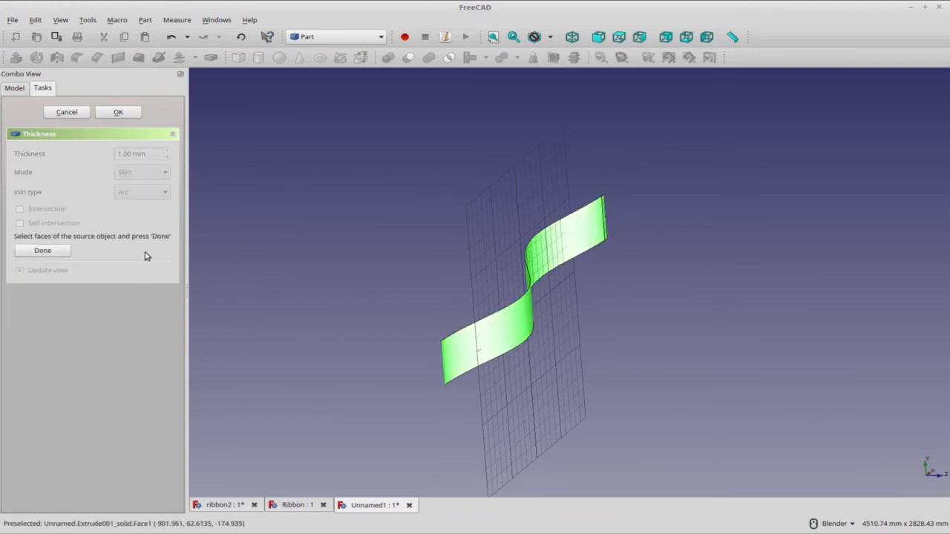
{"action": "left_click", "coordinate": [42, 249]}
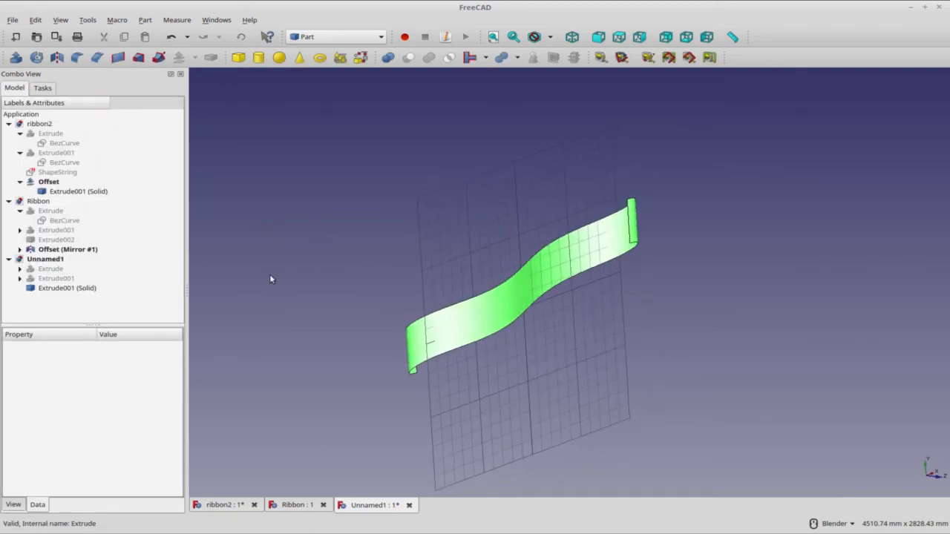
- Start a 3D Offset on Extrude001 (Solid), opening at 1 mm in Skin mode with Arc joins
{"action": "left_click", "coordinate": [67, 288]}
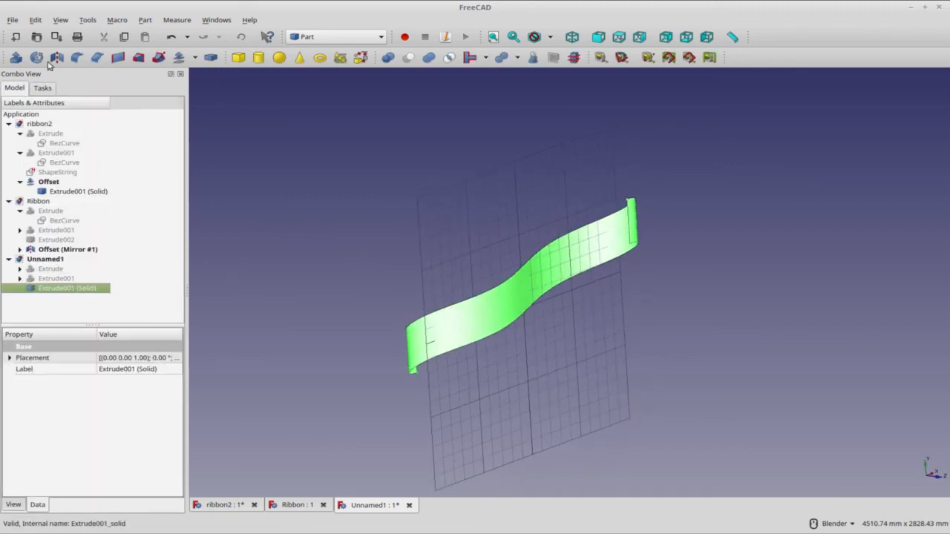
{"action": "mouse_move", "coordinate": [17, 58]}
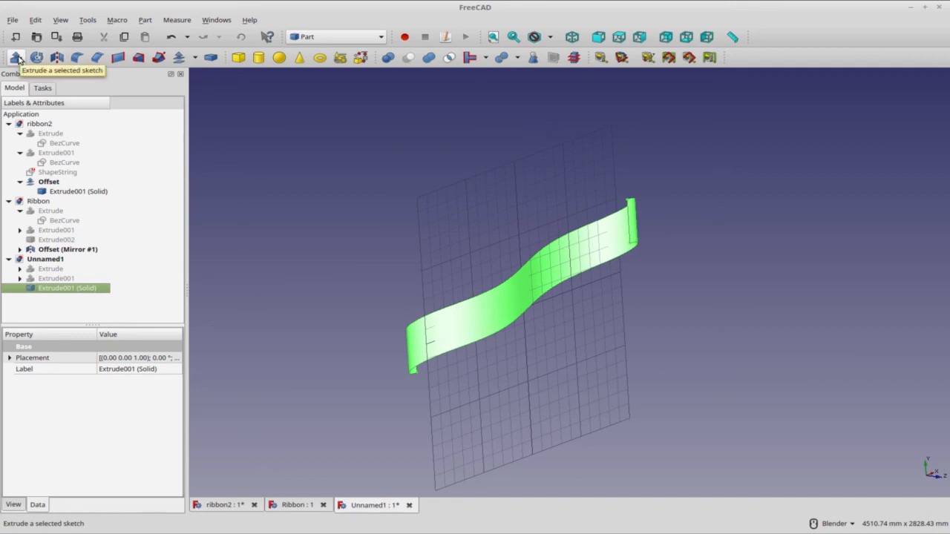
{"action": "mouse_move", "coordinate": [178, 58]}
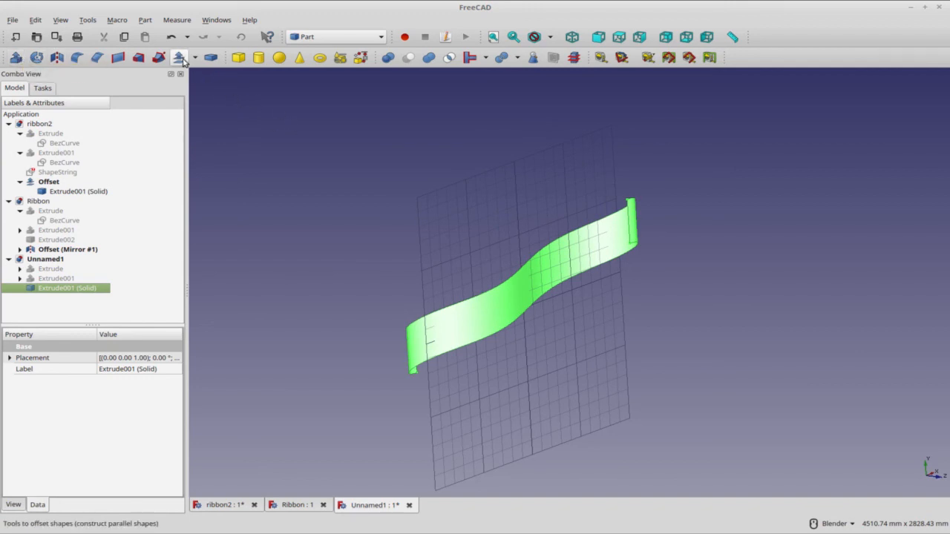
{"action": "mouse_move", "coordinate": [178, 58]}
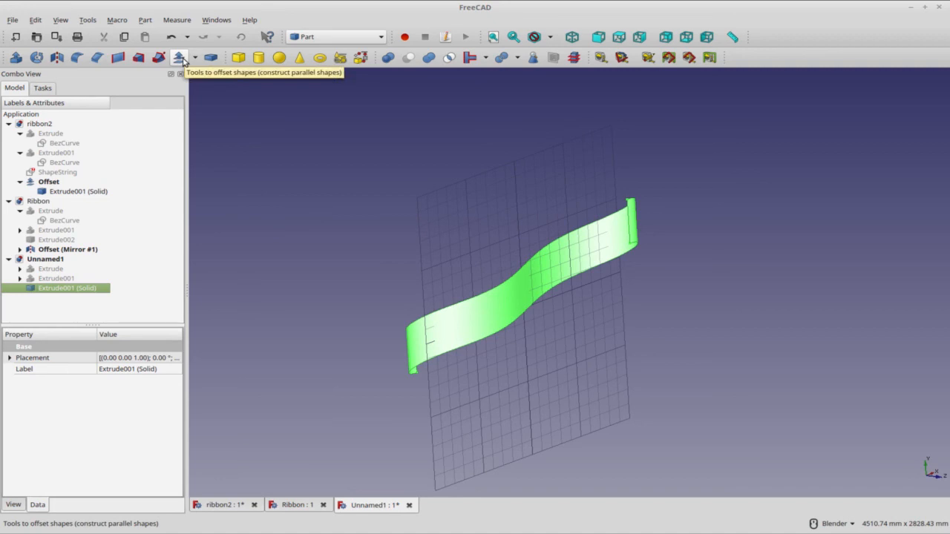
{"action": "mouse_move", "coordinate": [218, 71]}
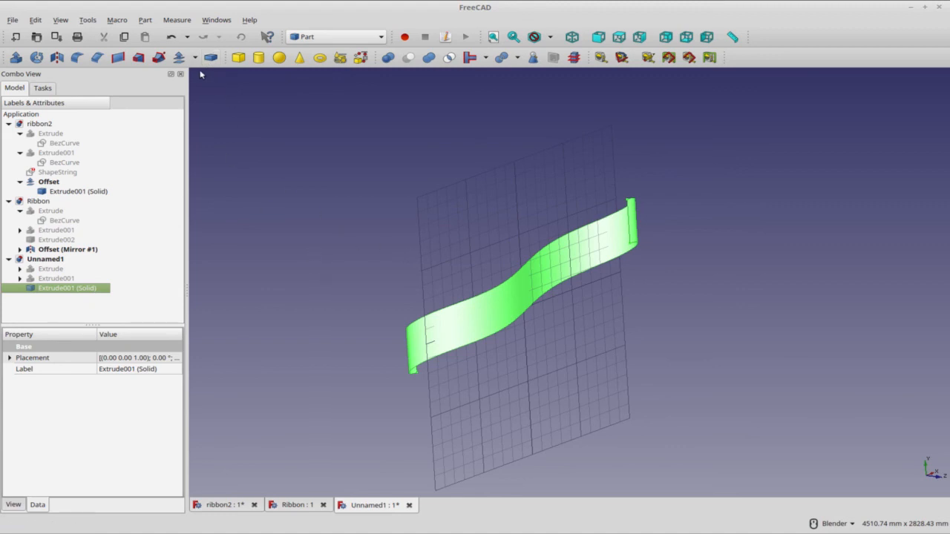
{"action": "mouse_move", "coordinate": [178, 57]}
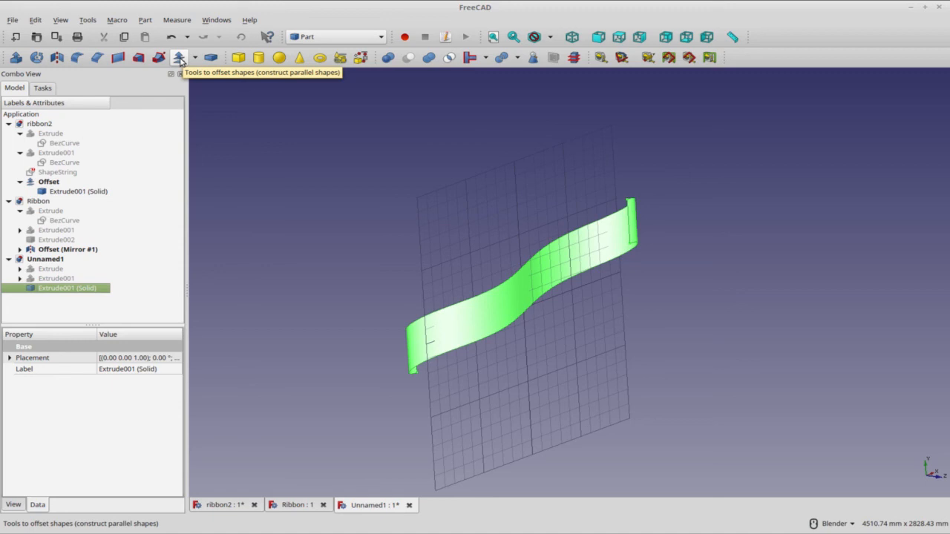
{"action": "left_click", "coordinate": [178, 58]}
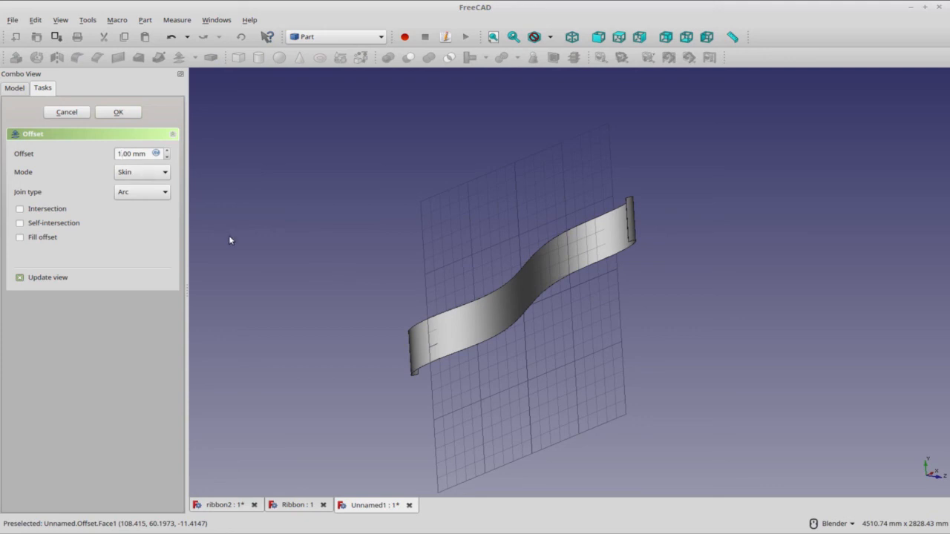
- Apply a 20 mm offset with Fill offset enabled, then select Extrude001 (Solid) under Offset
{"action": "type", "text": "20.00 mm"}
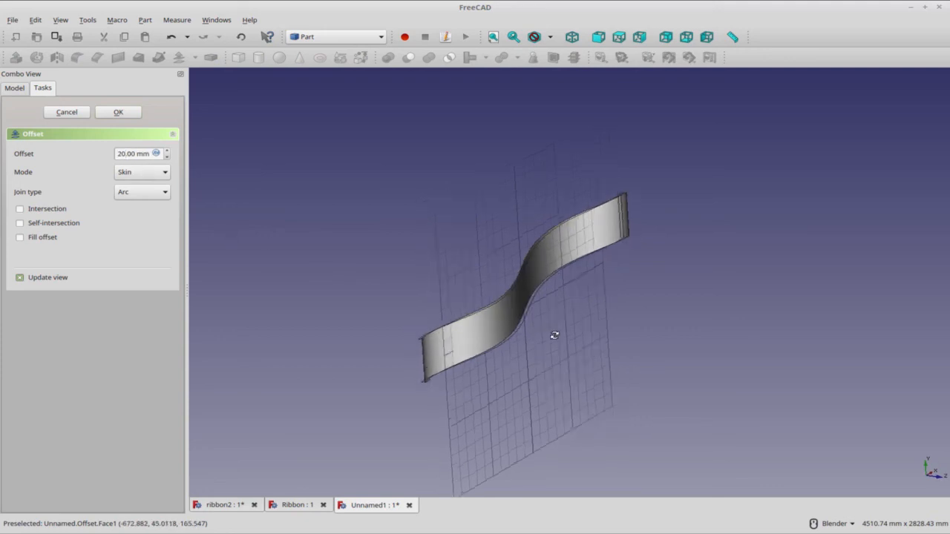
{"action": "left_click_drag", "start_coordinate": [555, 335], "coordinate": [506, 350]}
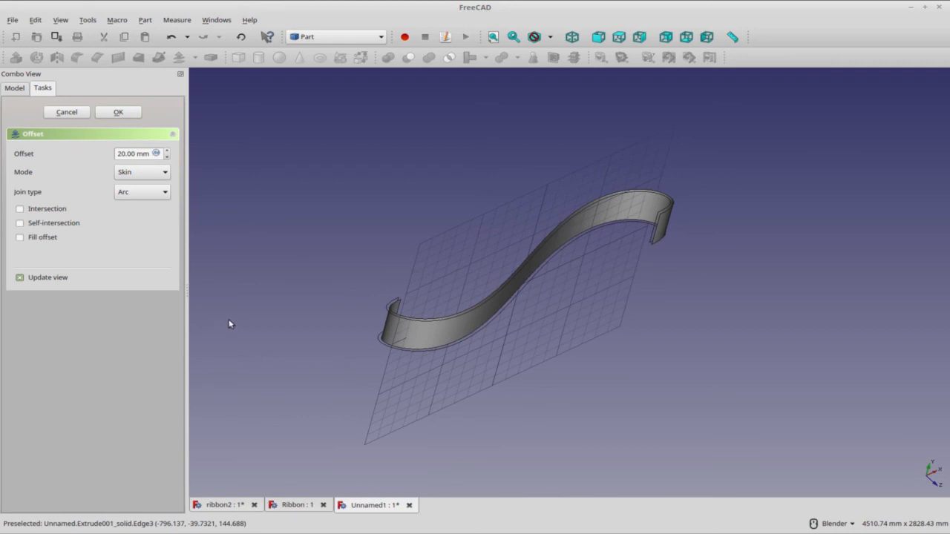
{"action": "mouse_move", "coordinate": [20, 243]}
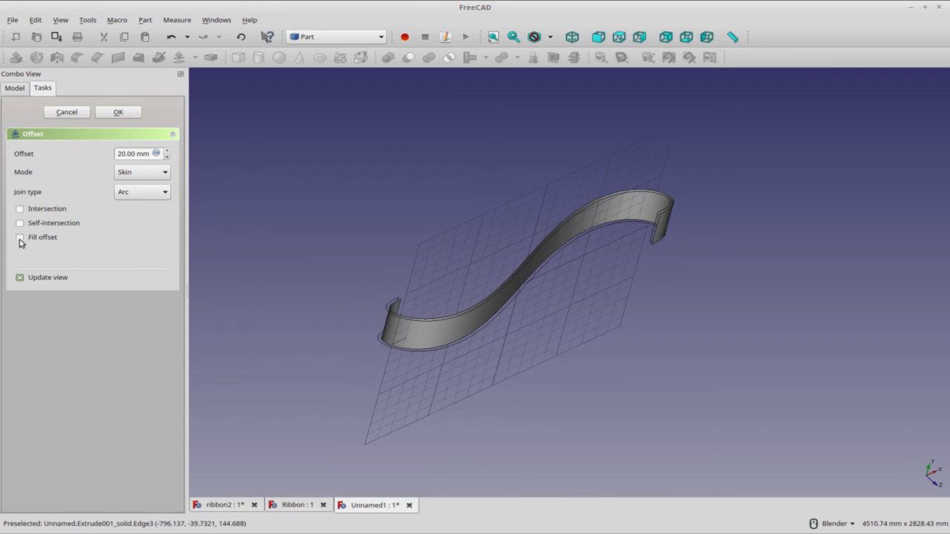
{"action": "left_click", "coordinate": [19, 237]}
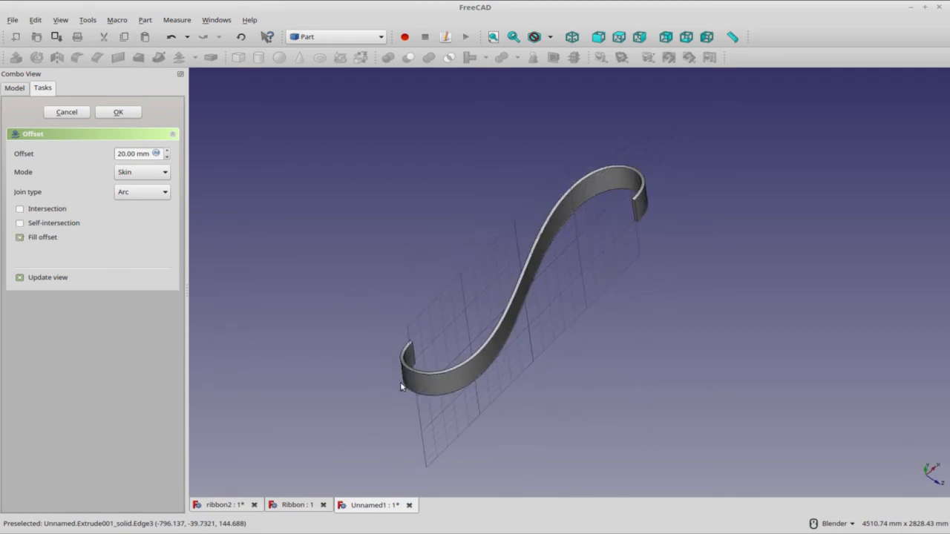
{"action": "mouse_move", "coordinate": [498, 378]}
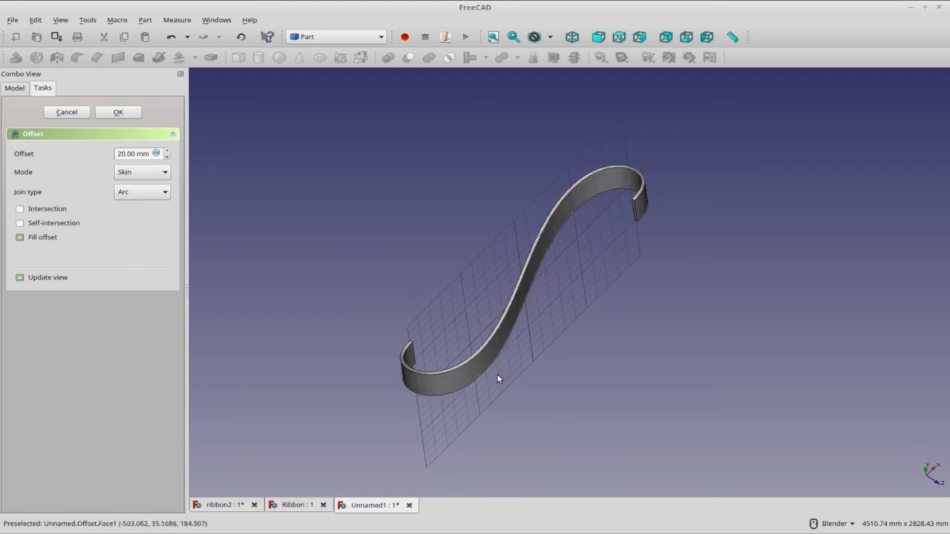
{"action": "left_click", "coordinate": [117, 111]}
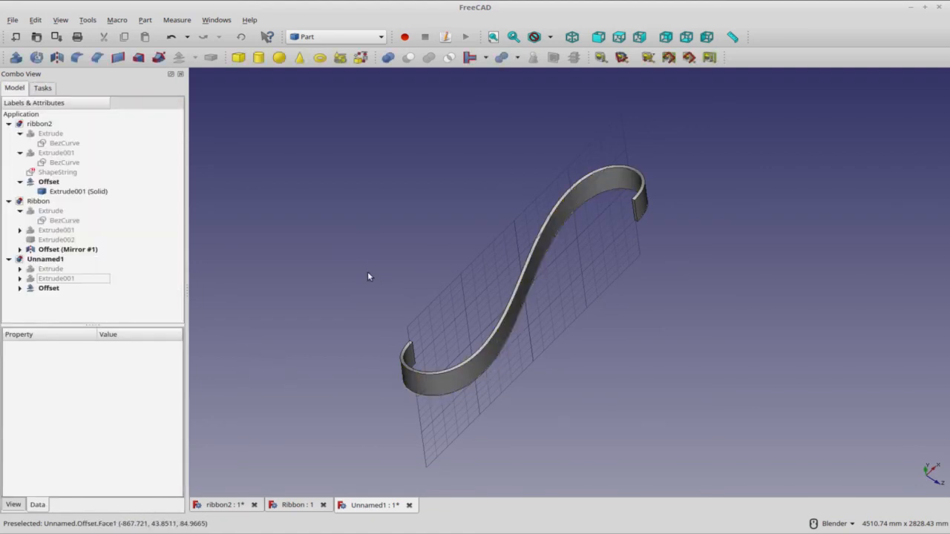
{"action": "left_click", "coordinate": [47, 288]}
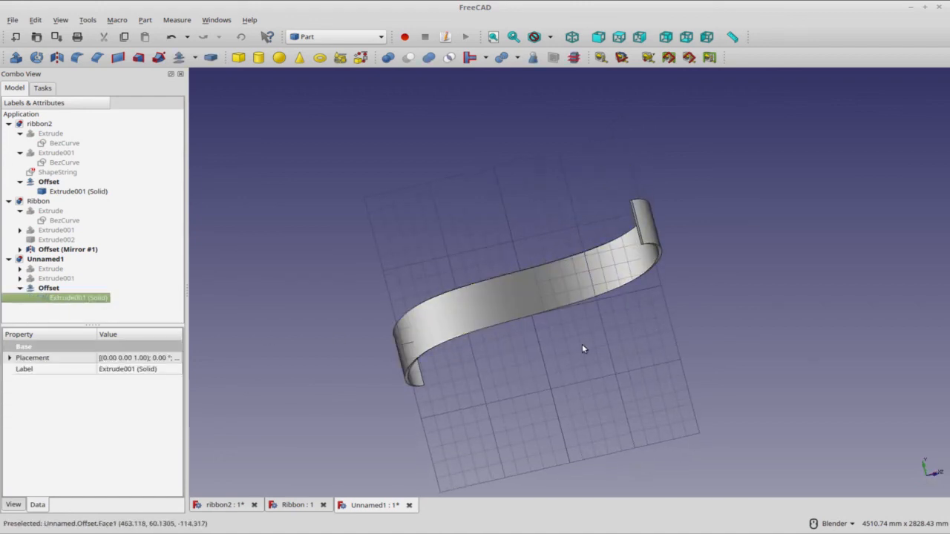
{"action": "left_click_drag", "start_coordinate": [582, 348], "coordinate": [588, 273]}
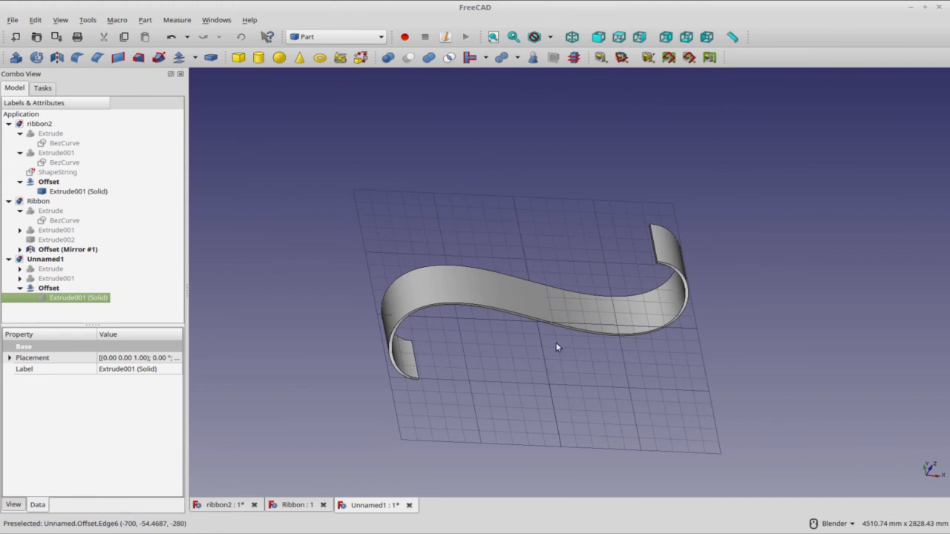
{"action": "mouse_move", "coordinate": [540, 352]}
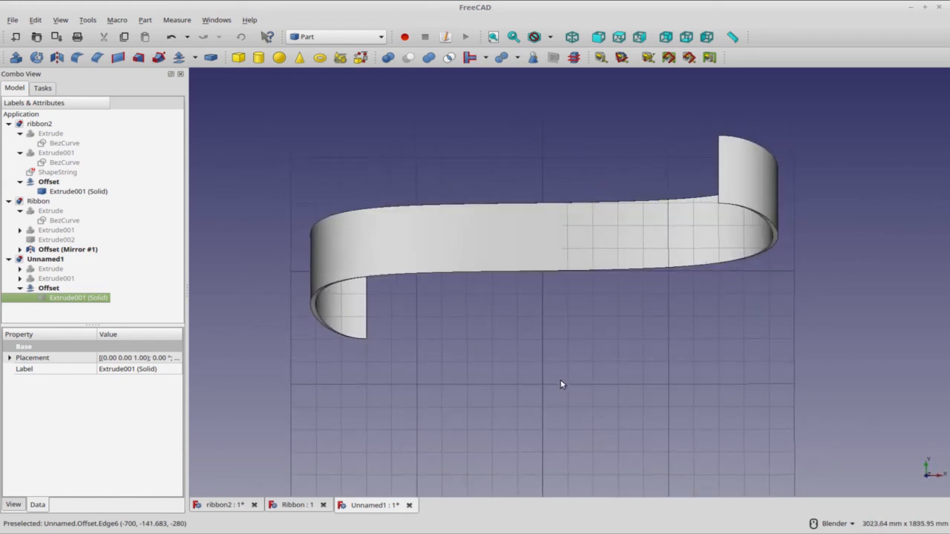
{"action": "mouse_move", "coordinate": [563, 395]}
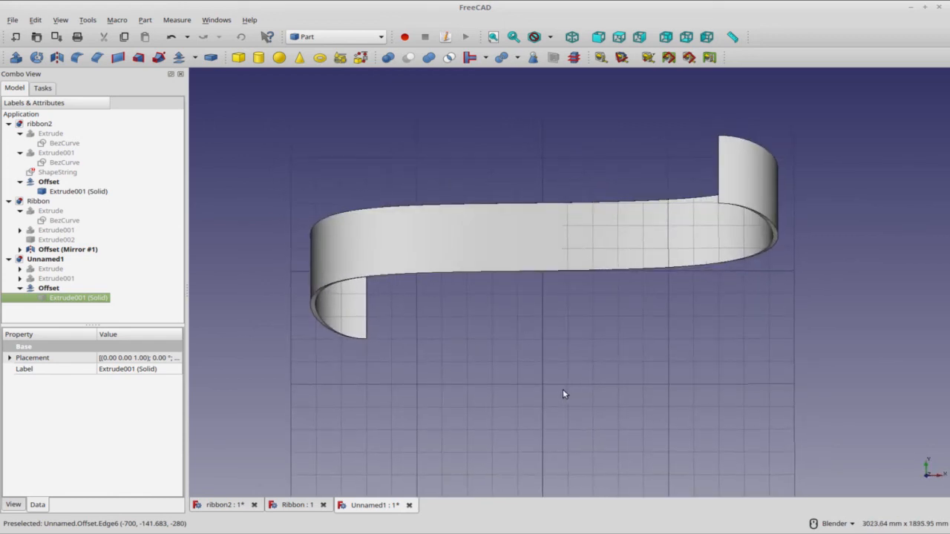